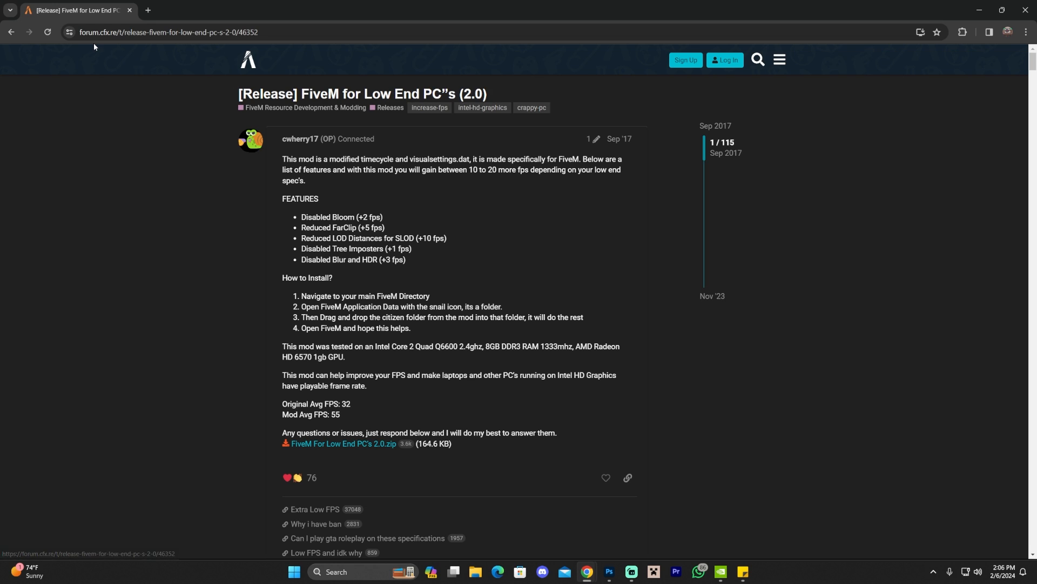
{"action": "mouse_move", "coordinate": [115, 54]}
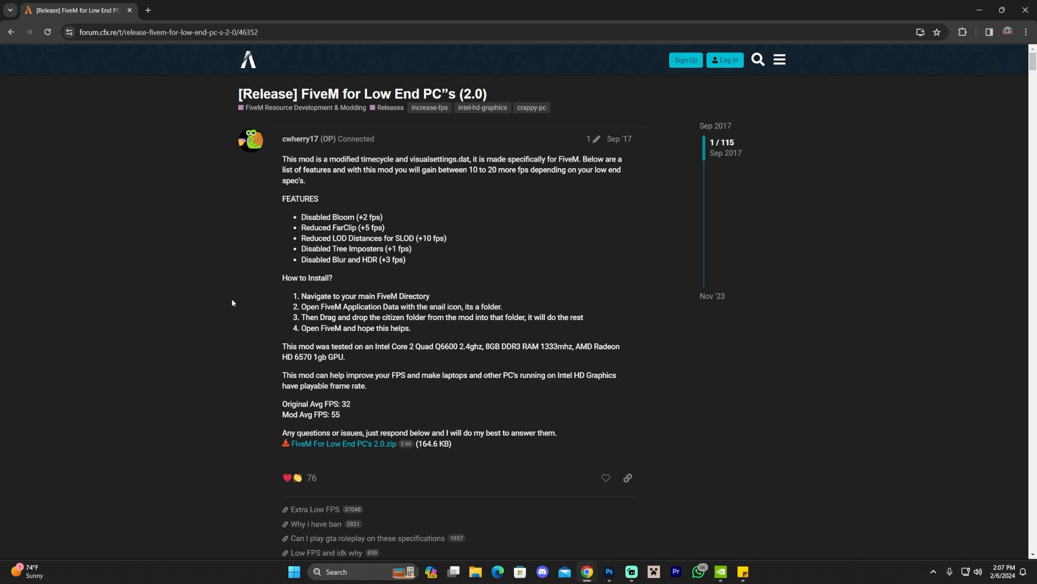
{"action": "mouse_move", "coordinate": [230, 124]}
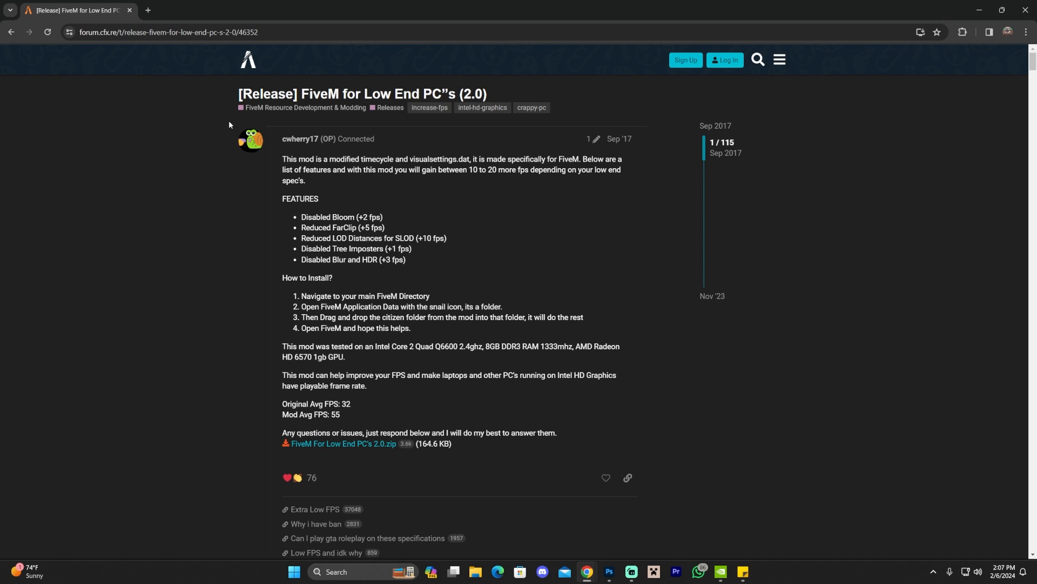
{"action": "mouse_move", "coordinate": [329, 156]}
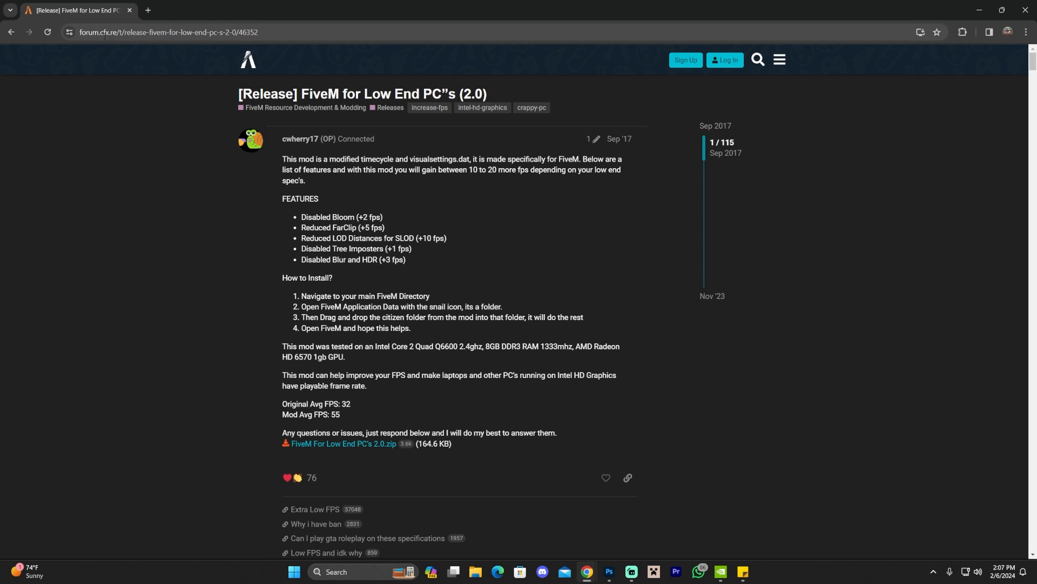
{"action": "mouse_move", "coordinate": [207, 163]}
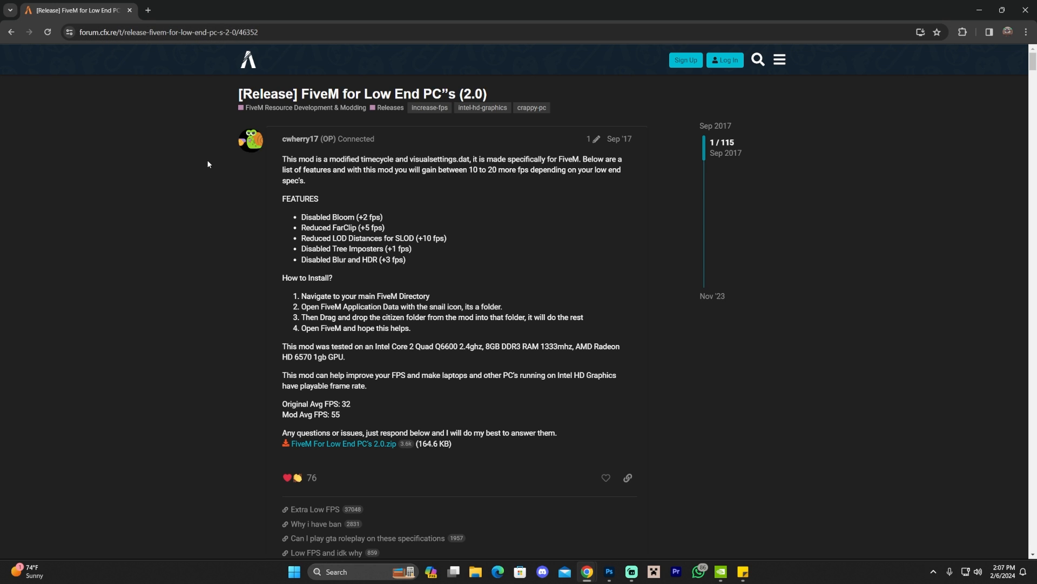
{"action": "mouse_move", "coordinate": [197, 186]}
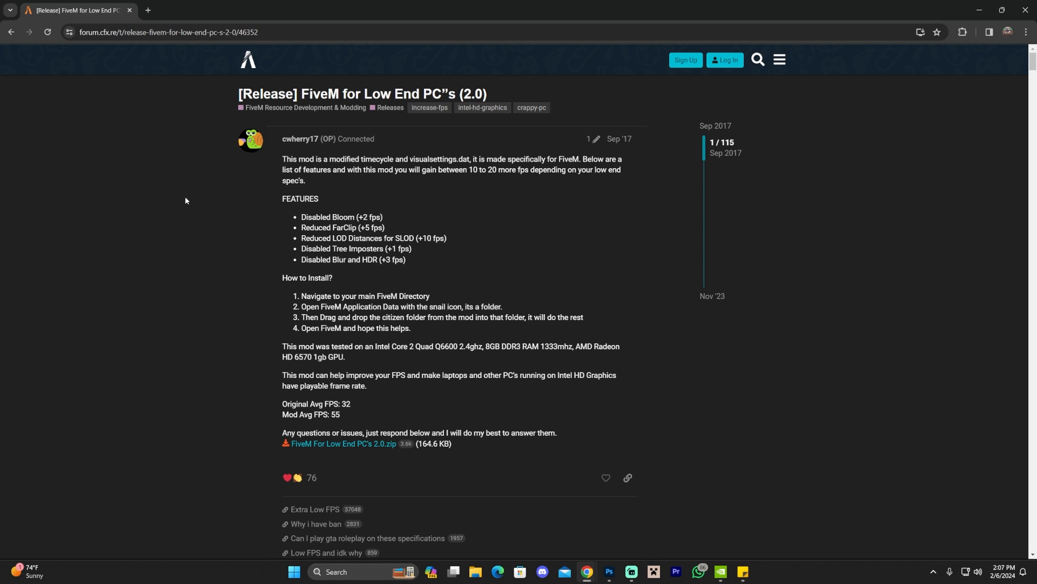
{"action": "mouse_move", "coordinate": [186, 201]}
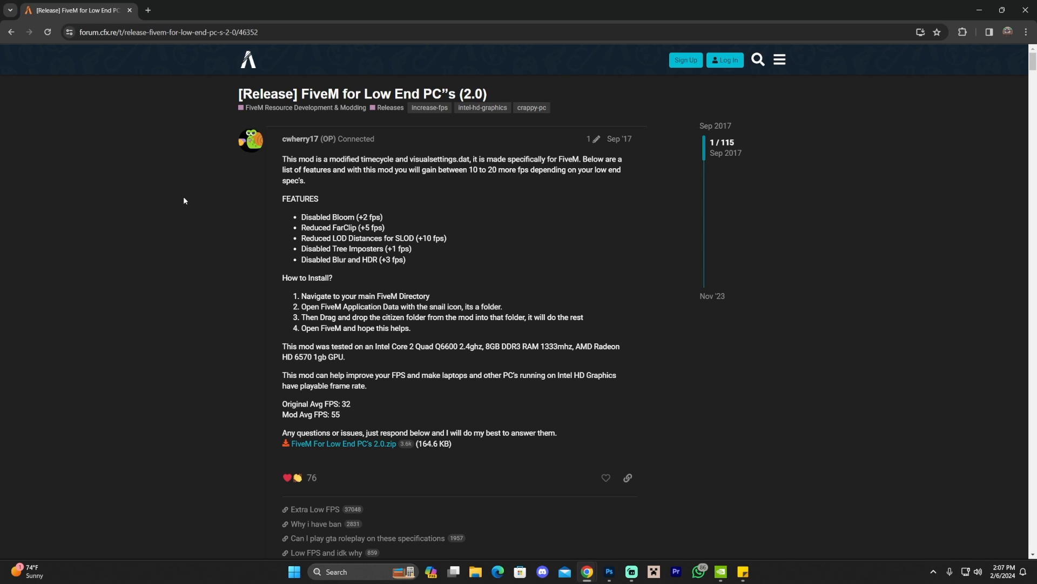
{"action": "mouse_move", "coordinate": [195, 200]}
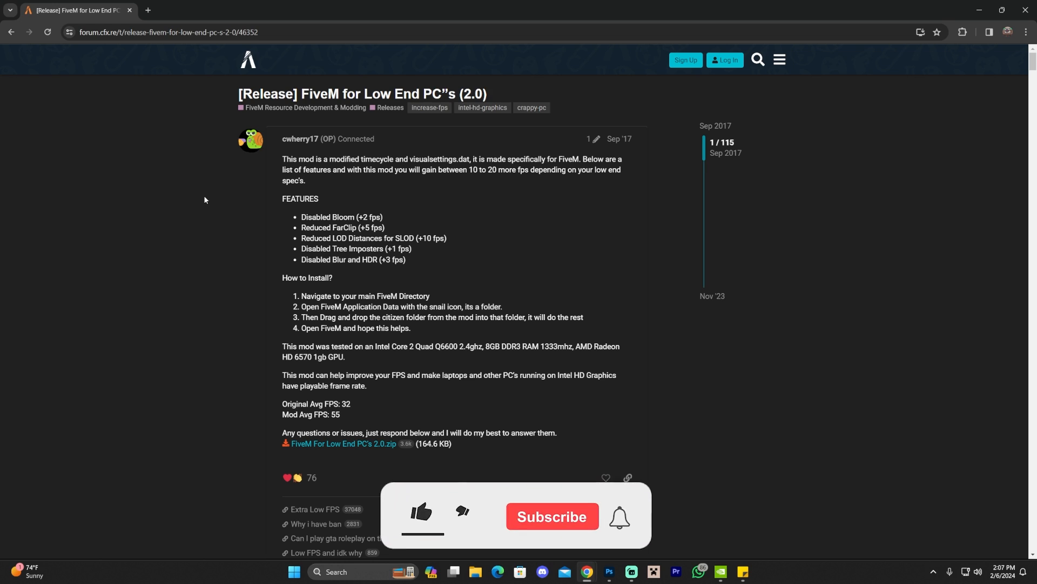
Step: Download 'FiveM For Low End PC's 2.0.zip' and confirm it appears in Chrome's downloads
{"action": "left_click", "coordinate": [421, 512]}
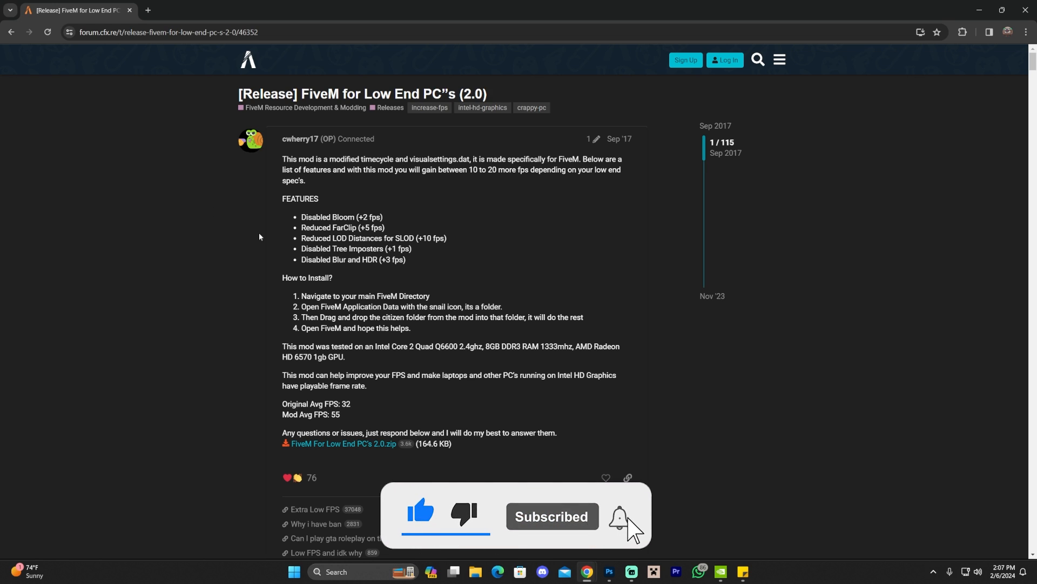
{"action": "scroll", "scroll_direction": "down", "scroll_amount": 3}
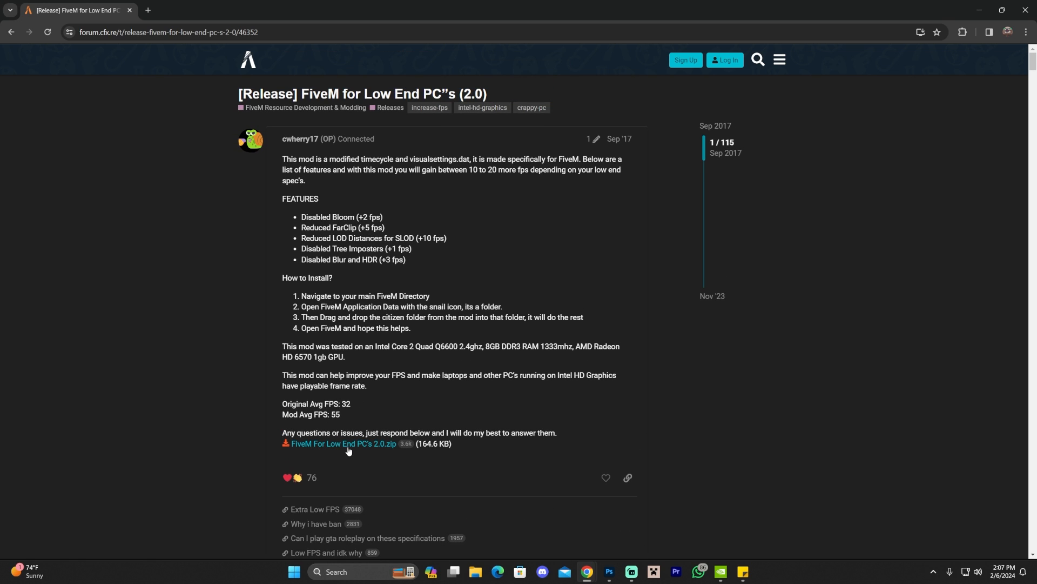
{"action": "left_click", "coordinate": [343, 448]}
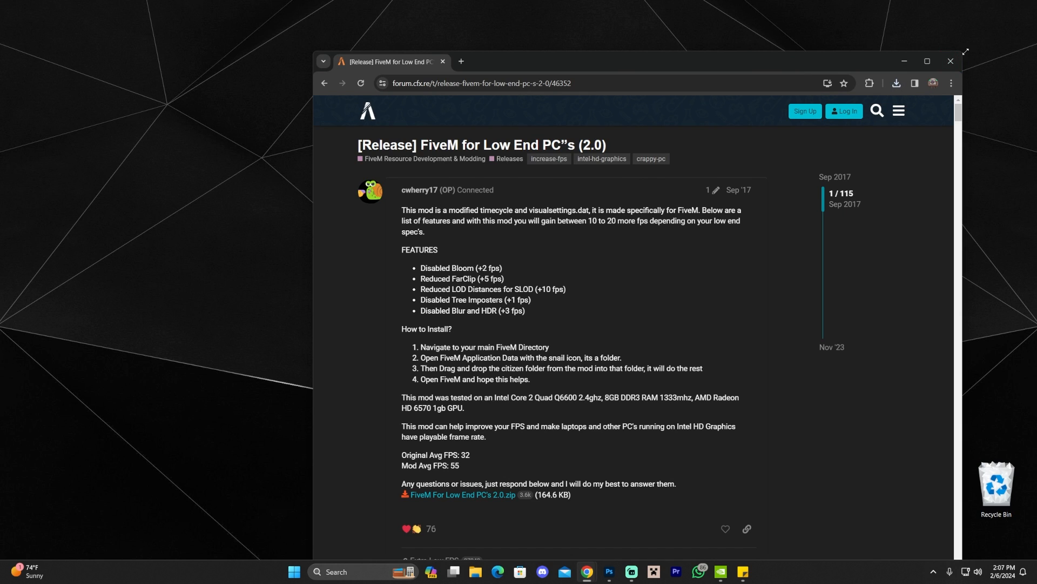
{"action": "left_click", "coordinate": [731, 115]}
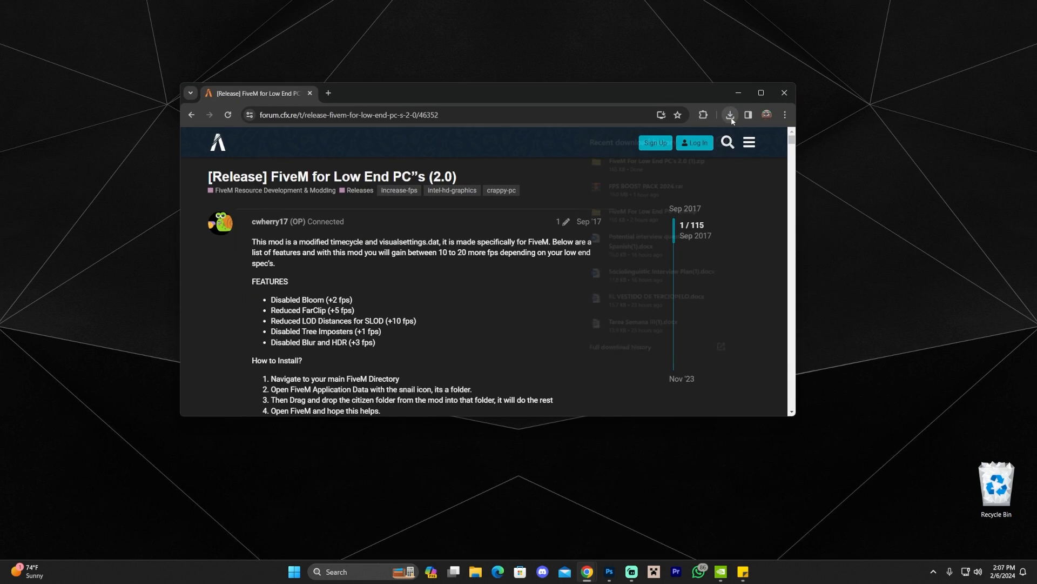
{"action": "left_click", "coordinate": [730, 114]}
{"action": "type", "text": "fiveM"}
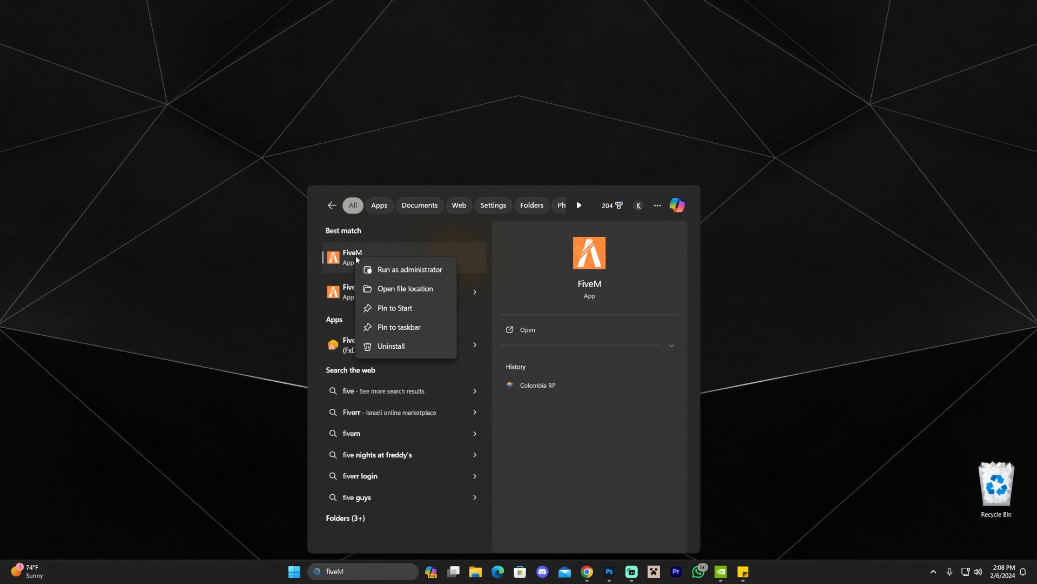
Step: Go from the FiveM shortcut's location to the install directory and open FiveM Application Data
{"action": "left_click", "coordinate": [404, 294]}
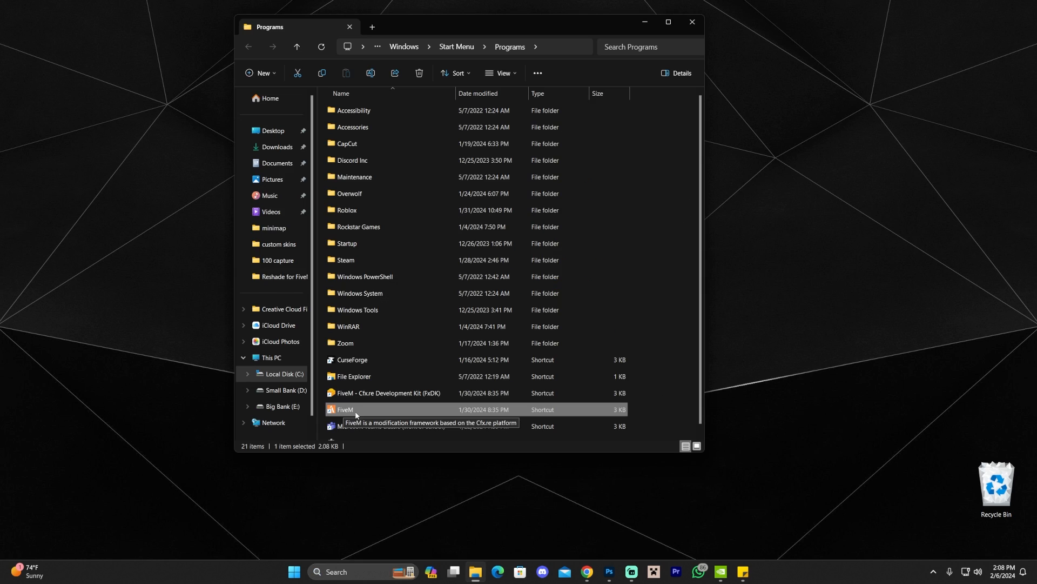
{"action": "mouse_move", "coordinate": [344, 413]}
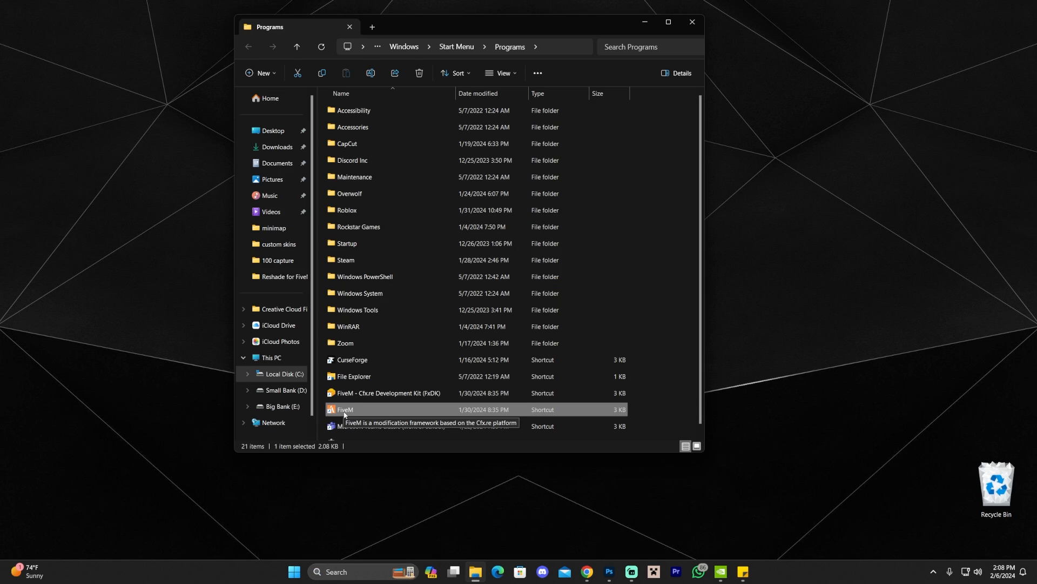
{"action": "right_click", "coordinate": [344, 409]}
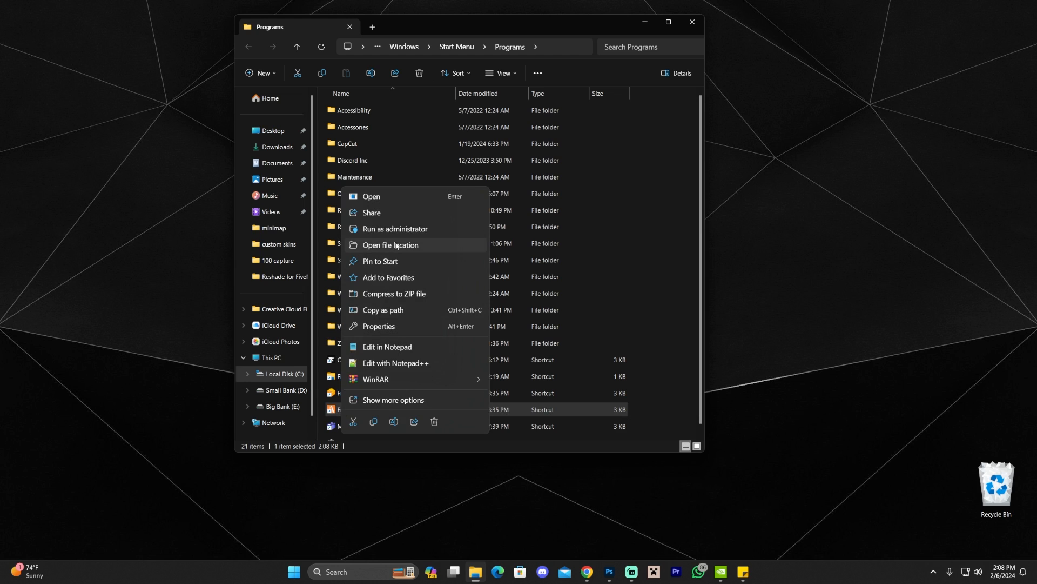
{"action": "left_click", "coordinate": [390, 245]}
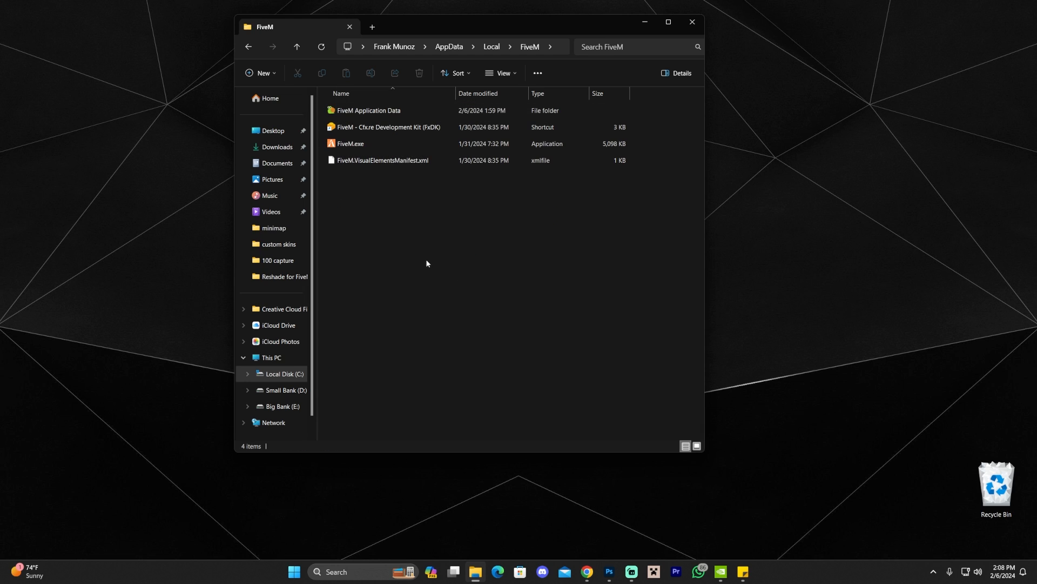
{"action": "key", "text": "ctrl+a"}
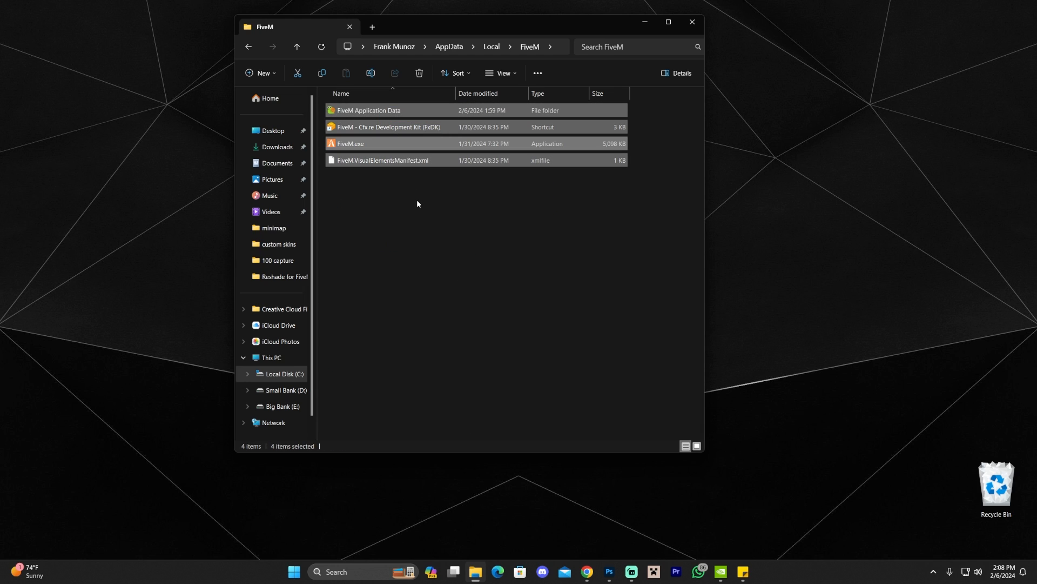
{"action": "left_click", "coordinate": [371, 110]}
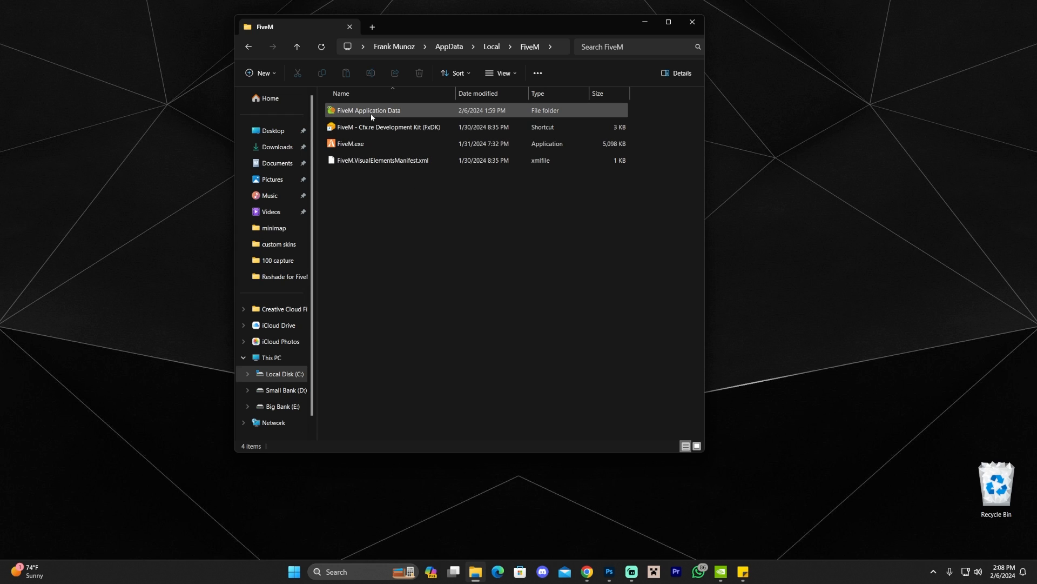
{"action": "double_click", "coordinate": [368, 109]}
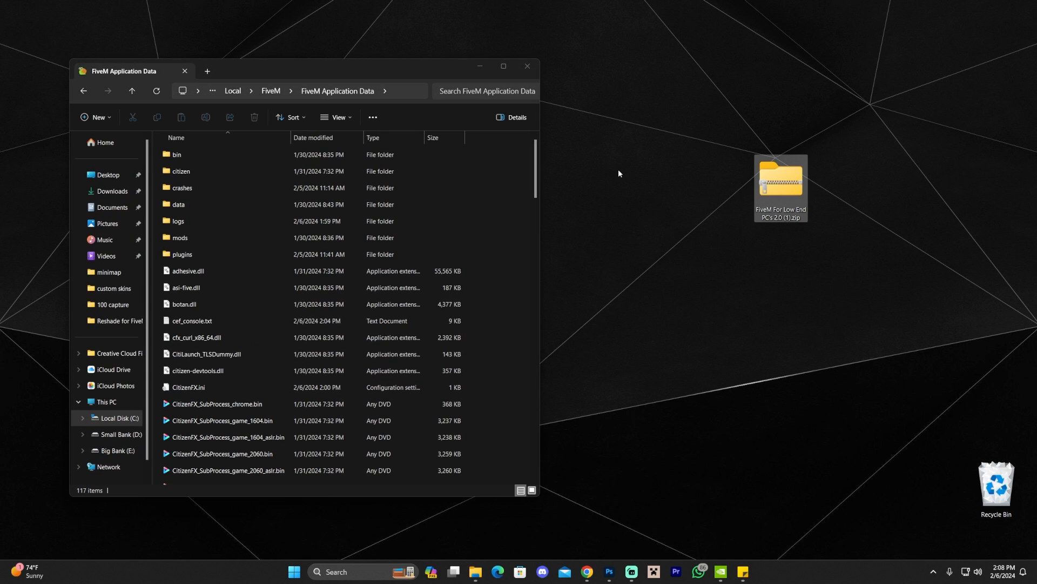
Step: Open the downloaded low-end FiveM zip and its FiveM For Low End PC's folder
{"action": "left_click", "coordinate": [780, 184]}
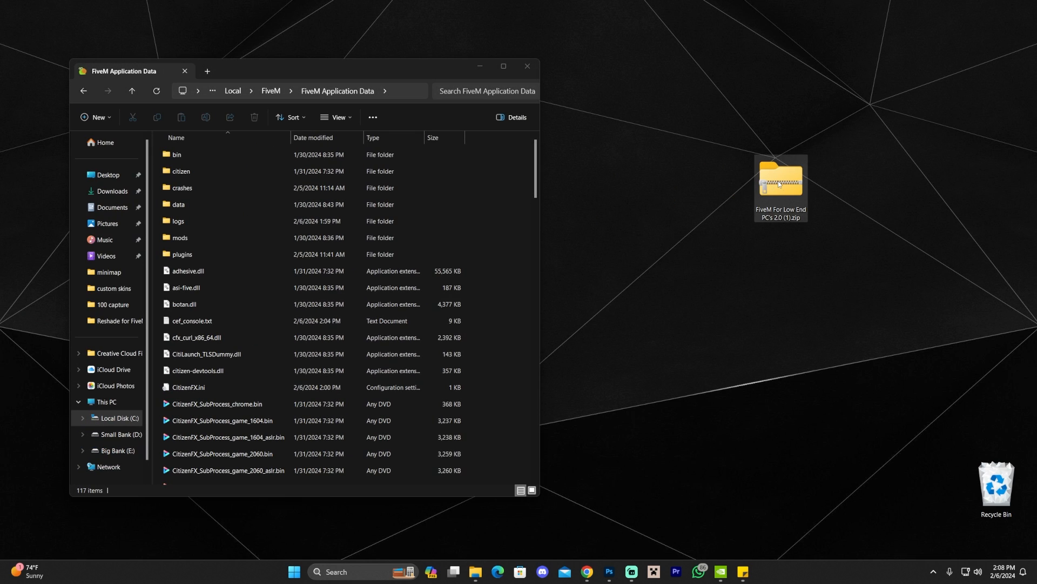
{"action": "double_click", "coordinate": [779, 182]}
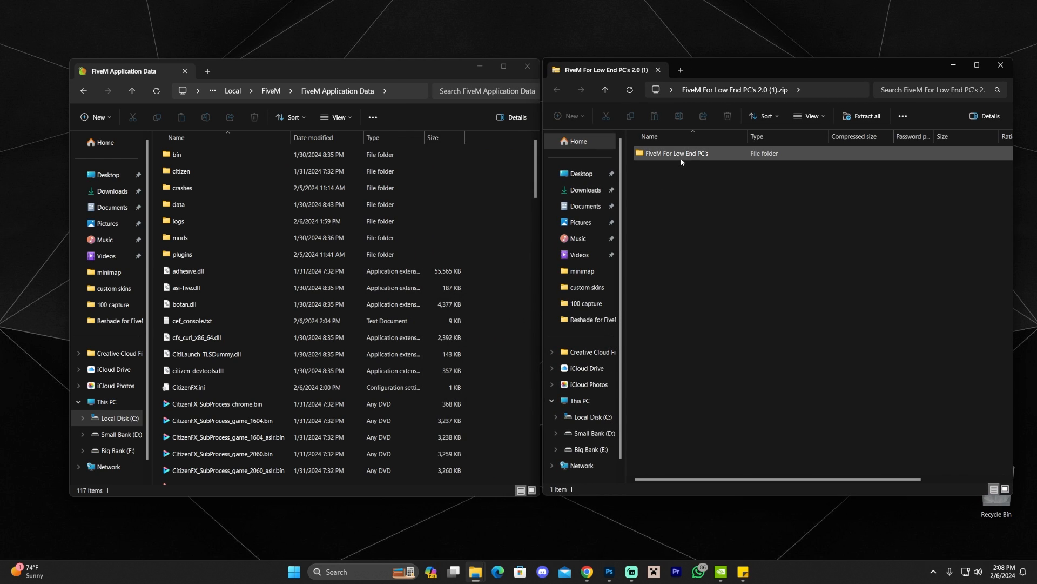
{"action": "double_click", "coordinate": [675, 153]}
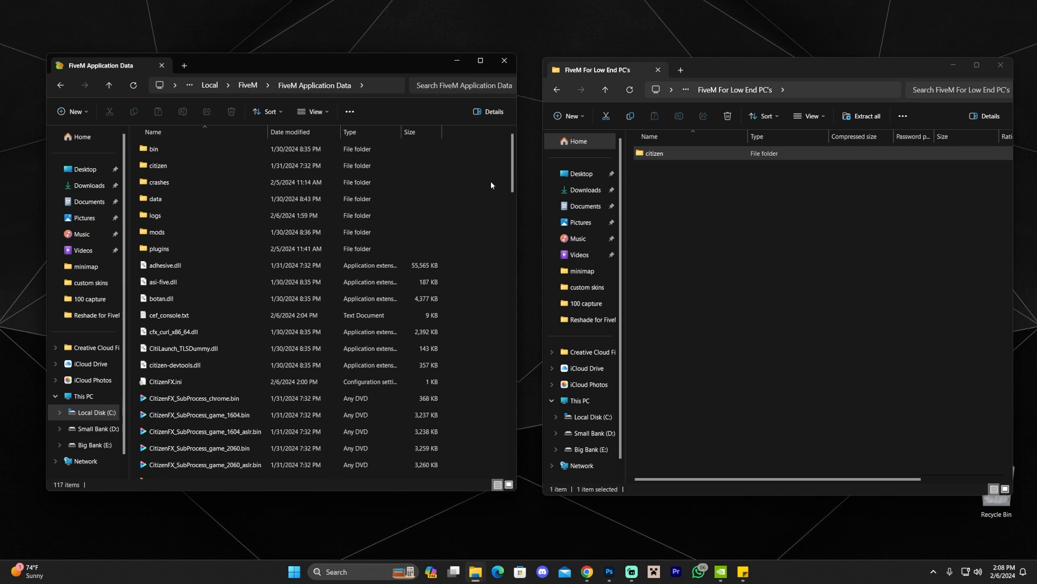
Step: Compare the pack's citizen folder with FiveM Application Data's citizen folder, then close the window
{"action": "left_click", "coordinate": [655, 153]}
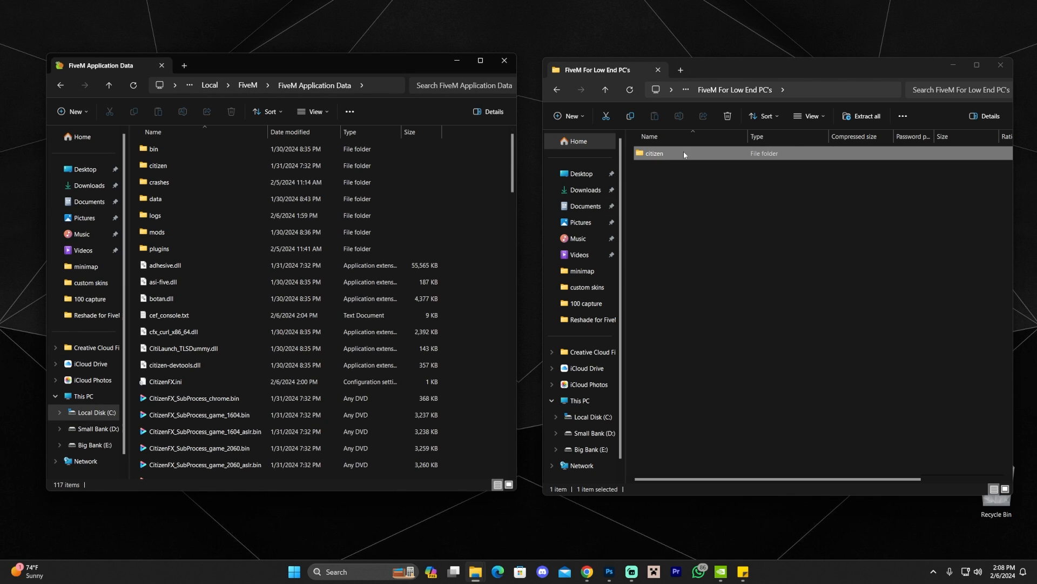
{"action": "left_click", "coordinate": [158, 165]}
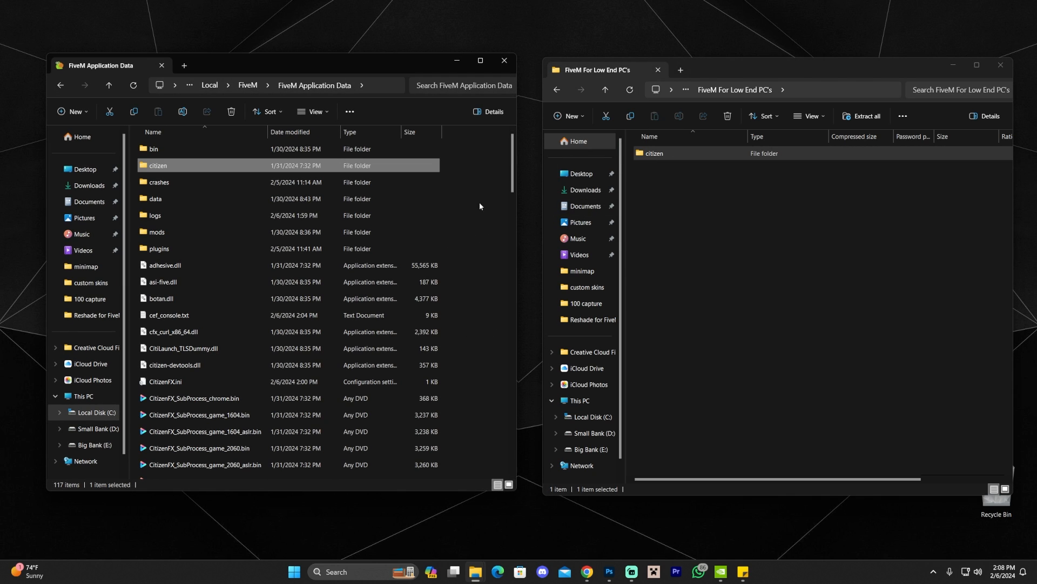
{"action": "left_click", "coordinate": [454, 192]}
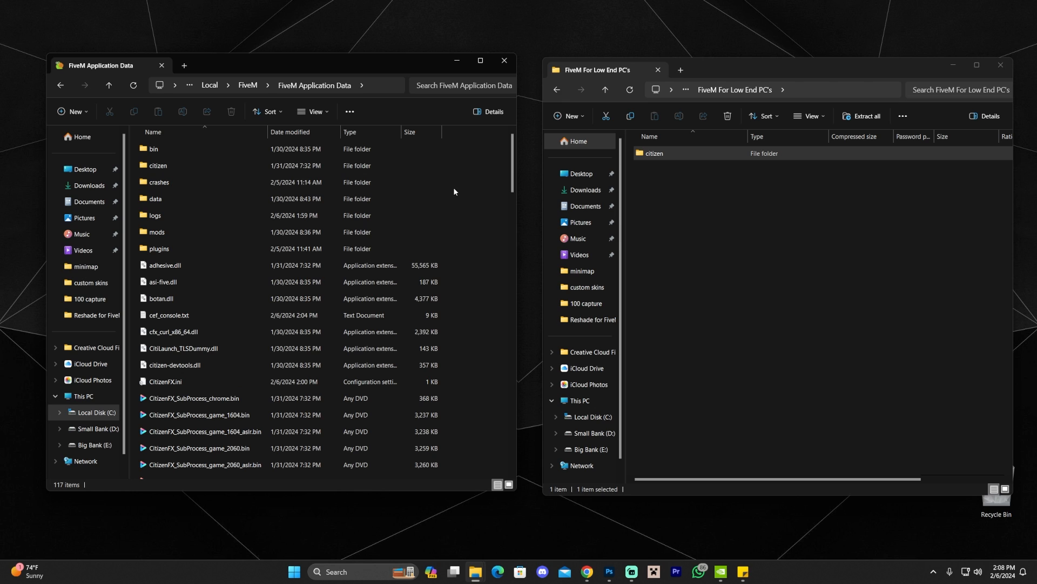
{"action": "double_click", "coordinate": [157, 165]}
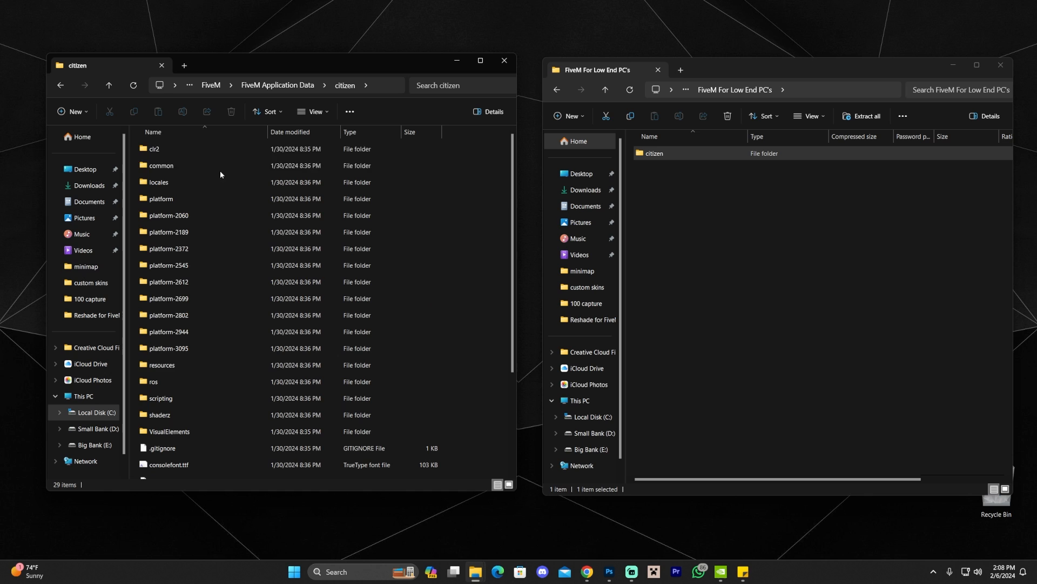
{"action": "scroll", "scroll_direction": "down", "scroll_amount": 3}
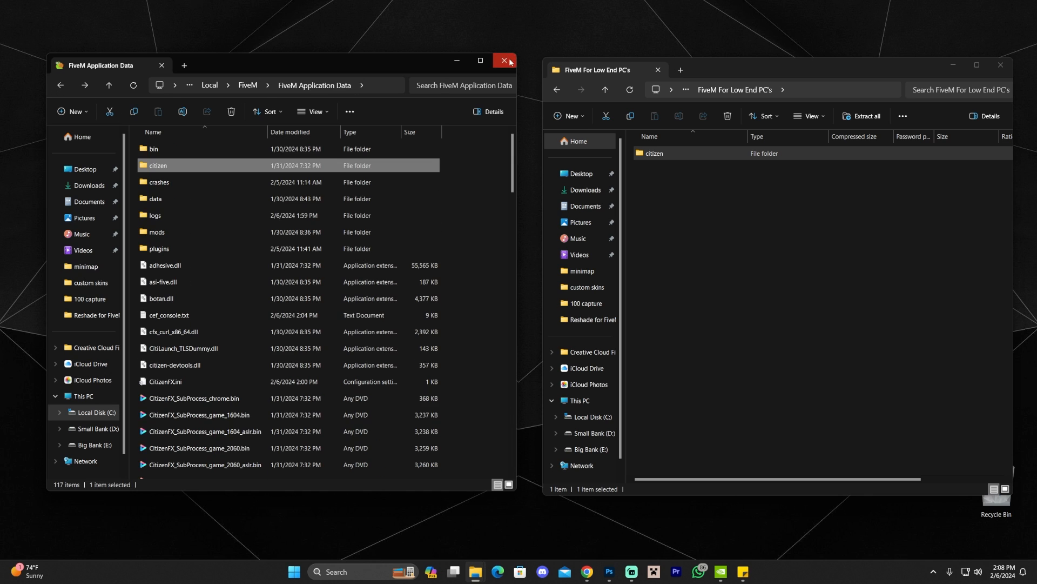
{"action": "left_click", "coordinate": [504, 60]}
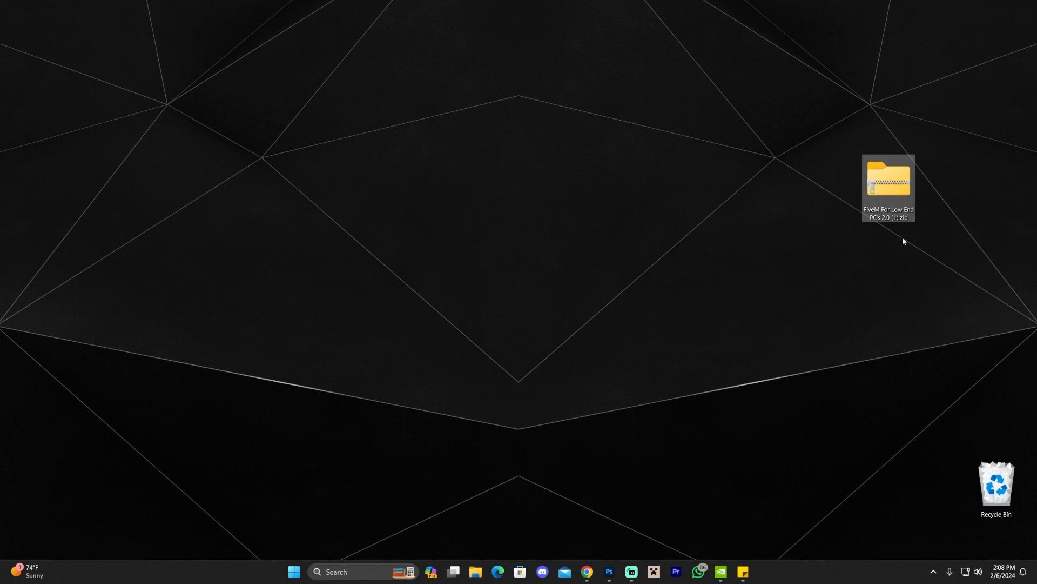
Step: Search 'fiveM' in Windows Start to launch FiveM and join a server
{"action": "type", "text": "fiveM"}
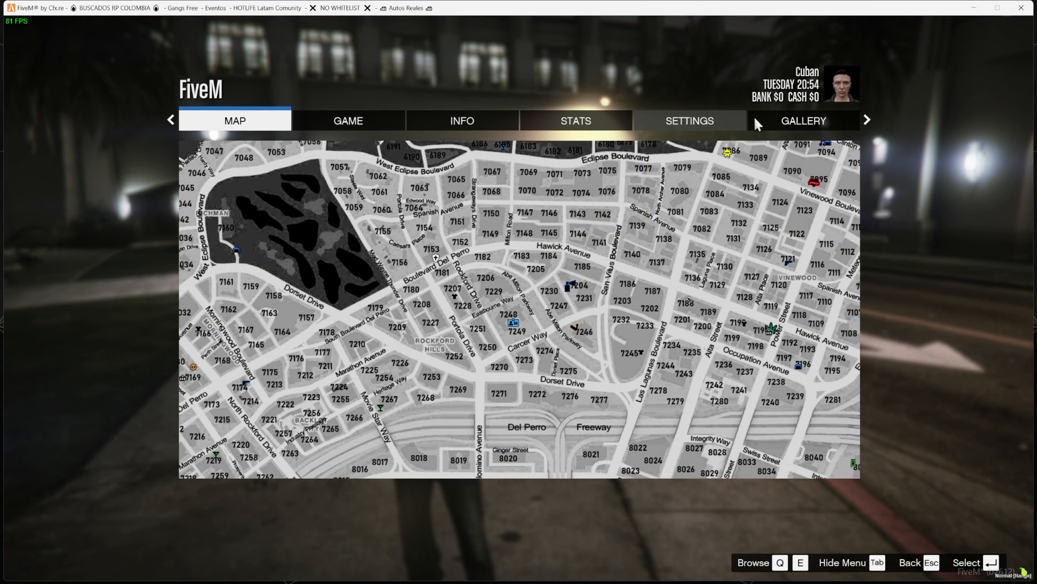
Step: Switch Long Shadows, High Resolution Shadows and high-detail flying streaming off, then apply and confirm
{"action": "left_click", "coordinate": [689, 120]}
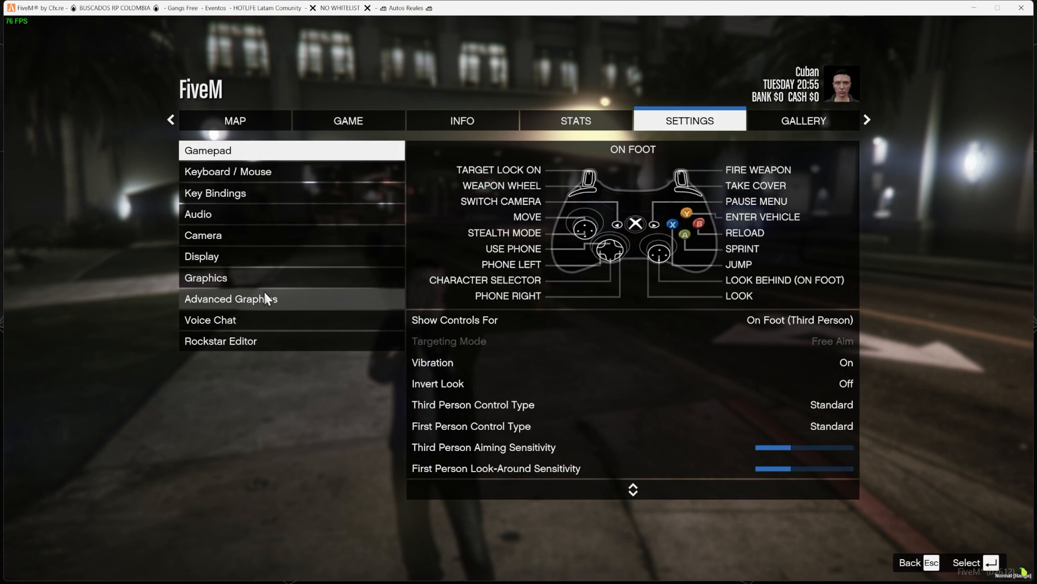
{"action": "left_click", "coordinate": [231, 298]}
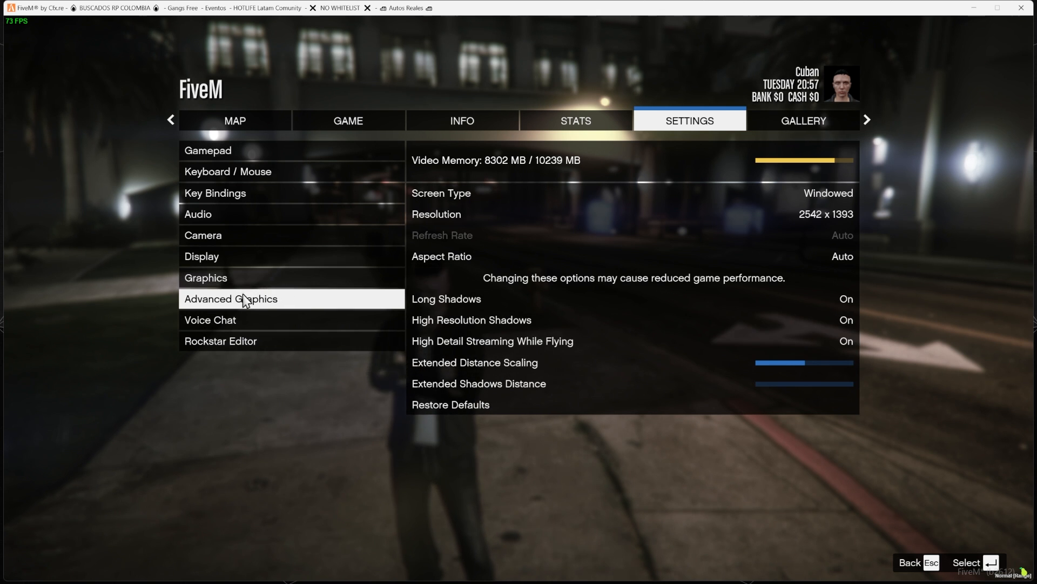
{"action": "mouse_move", "coordinate": [797, 323]}
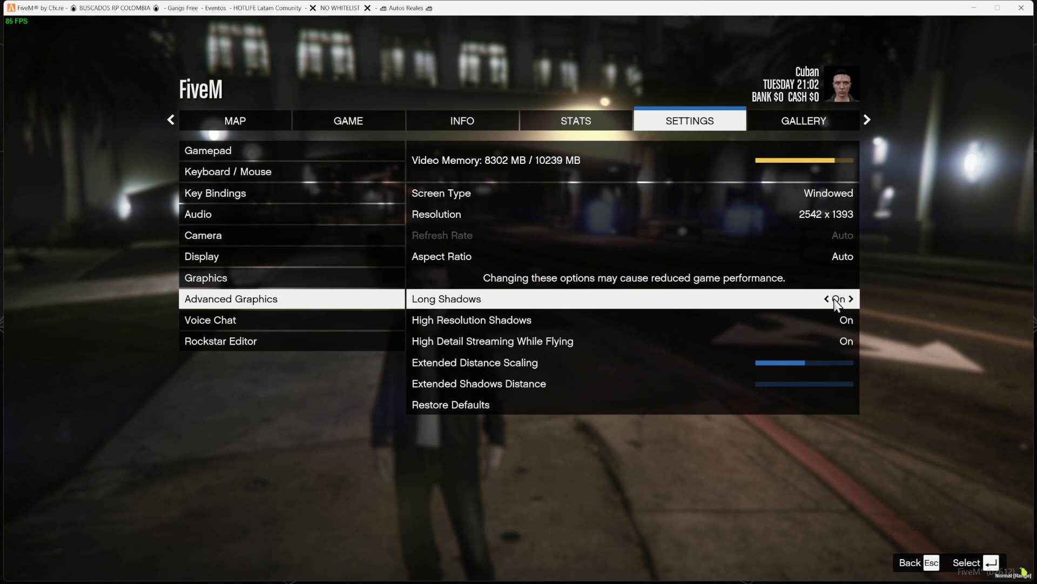
{"action": "left_click", "coordinate": [826, 298]}
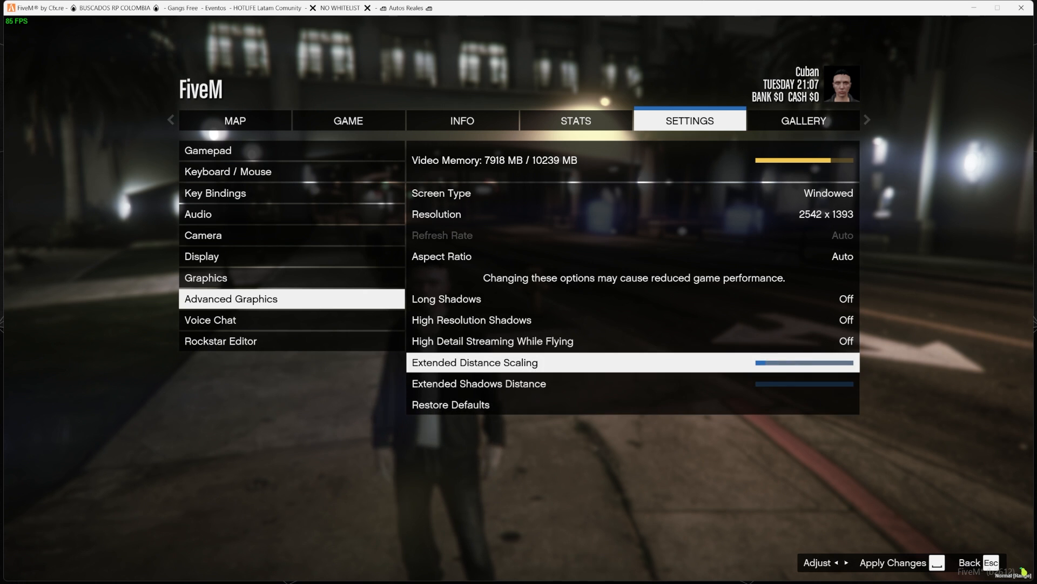
{"action": "left_click", "coordinate": [892, 562]}
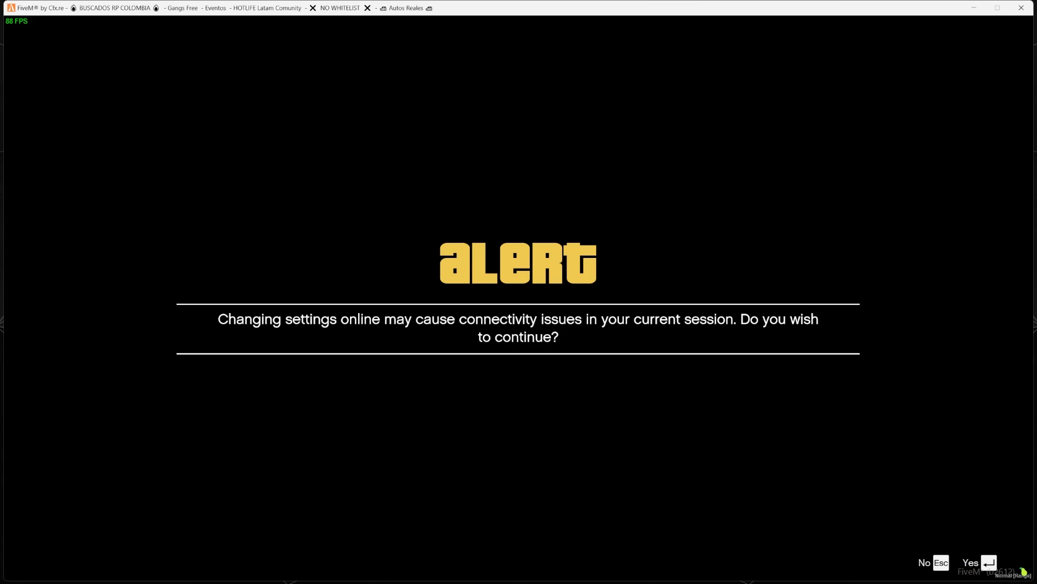
{"action": "left_click", "coordinate": [971, 563]}
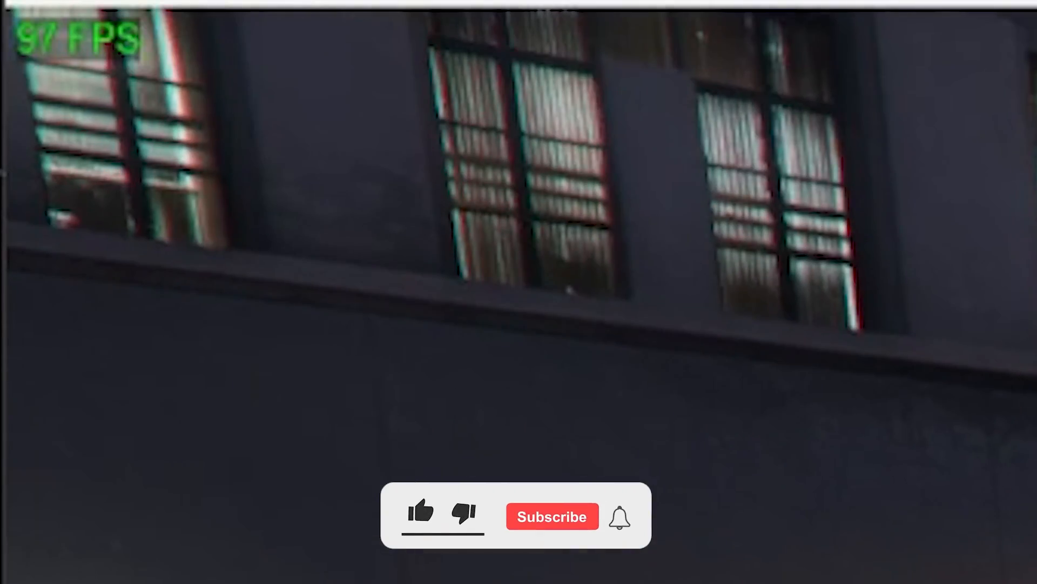
{"action": "left_click", "coordinate": [421, 513]}
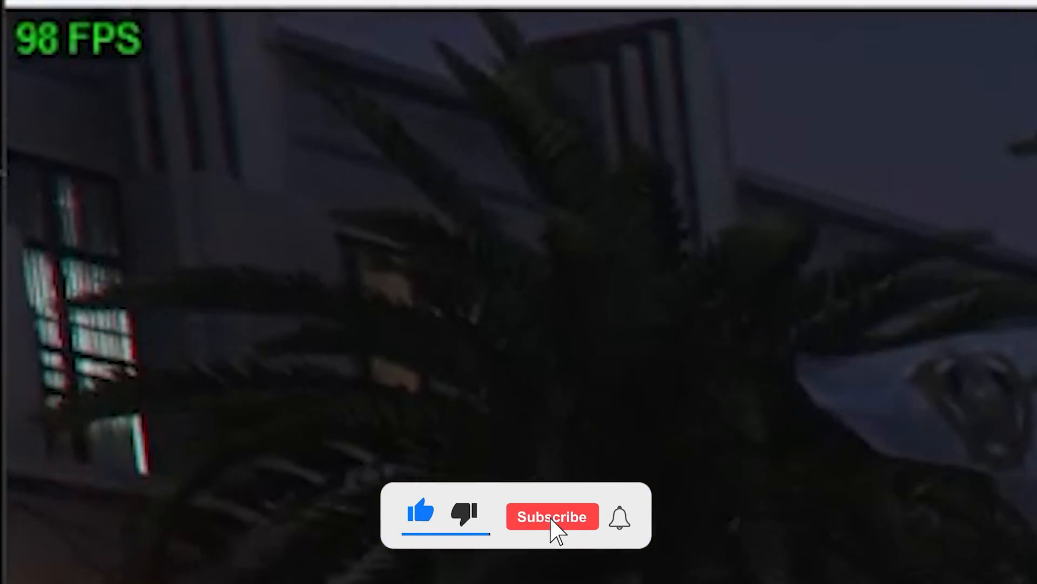
{"action": "left_click", "coordinate": [552, 516]}
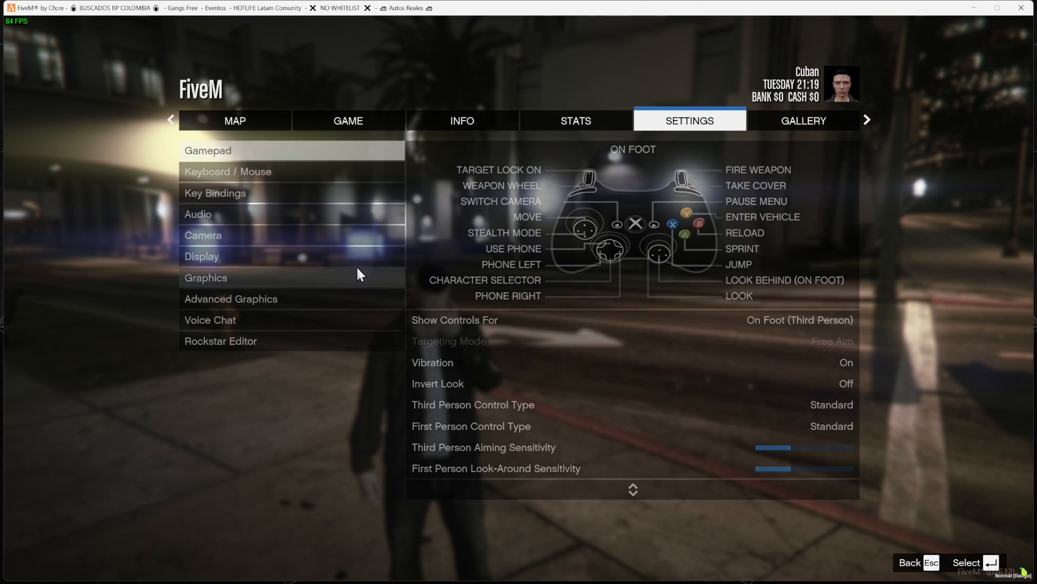
Step: In Graphics settings, set Ignore Suggested Limits off and lower population density, variety and distance scaling
{"action": "left_click", "coordinate": [205, 277]}
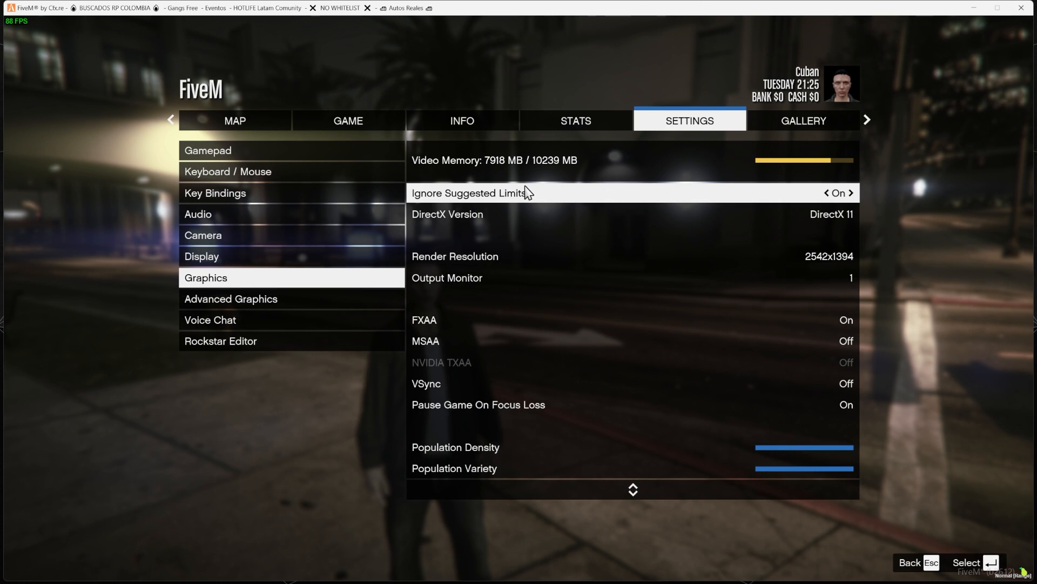
{"action": "mouse_move", "coordinate": [539, 201]}
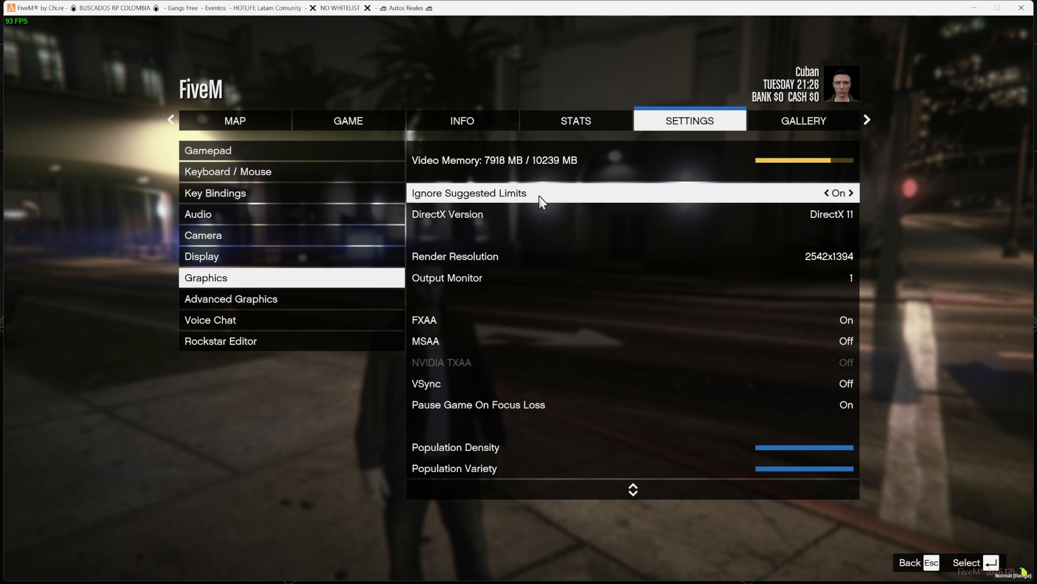
{"action": "left_click", "coordinate": [825, 192]}
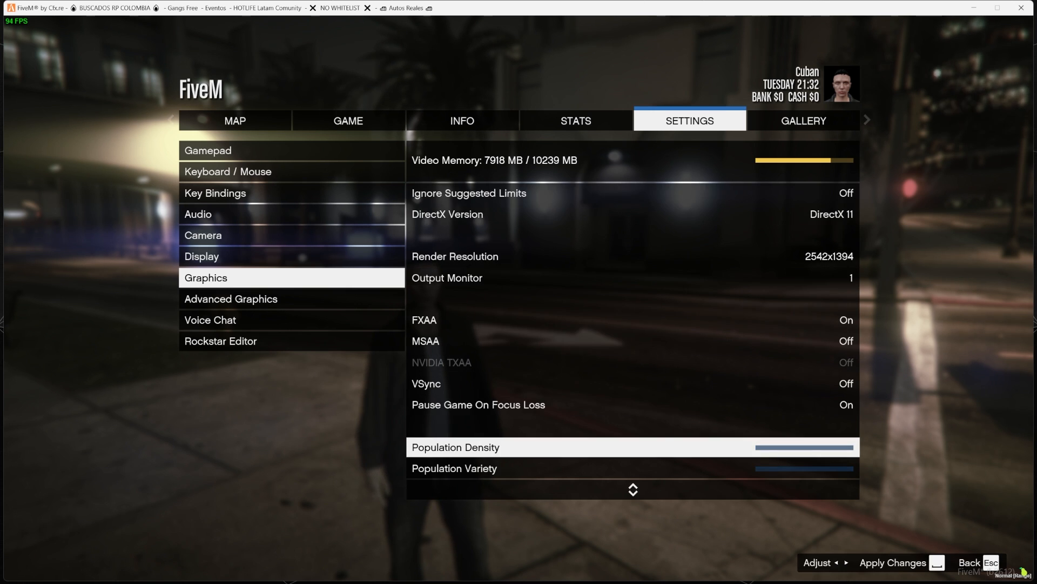
{"action": "scroll", "scroll_direction": "down", "scroll_amount": 3}
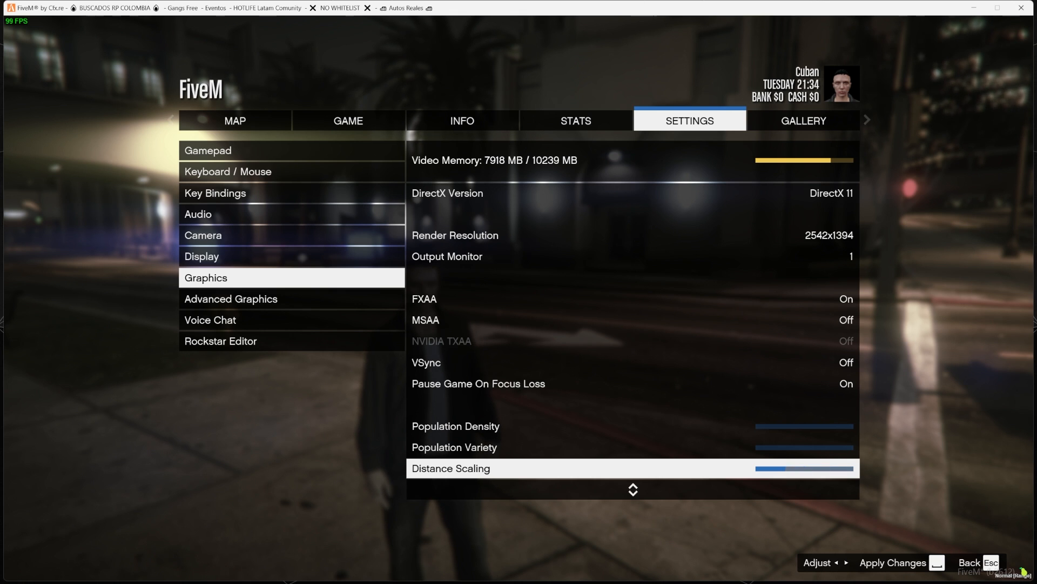
{"action": "scroll", "scroll_direction": "down", "scroll_amount": 3}
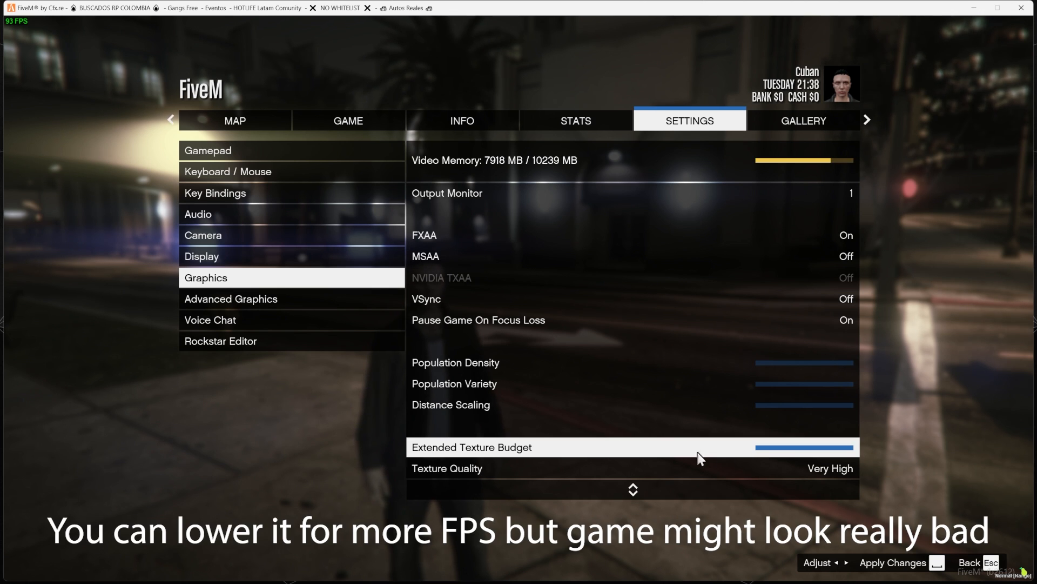
{"action": "mouse_move", "coordinate": [580, 450]}
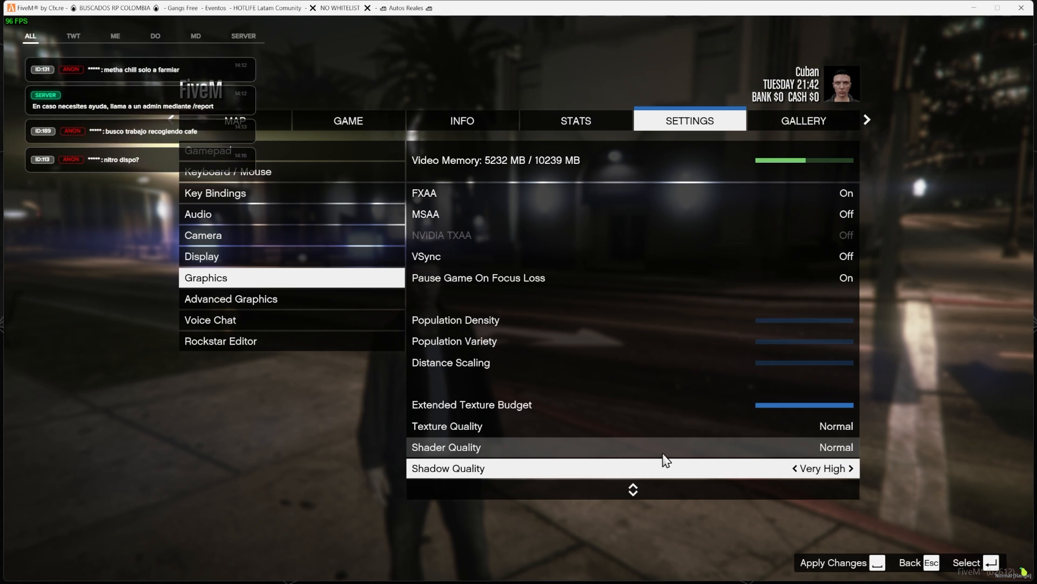
Step: Scroll down Graphics settings to set Reflection MSAA from X8 to Off and Ambient Occlusion from High to Off
{"action": "scroll", "scroll_direction": "down", "scroll_amount": 3}
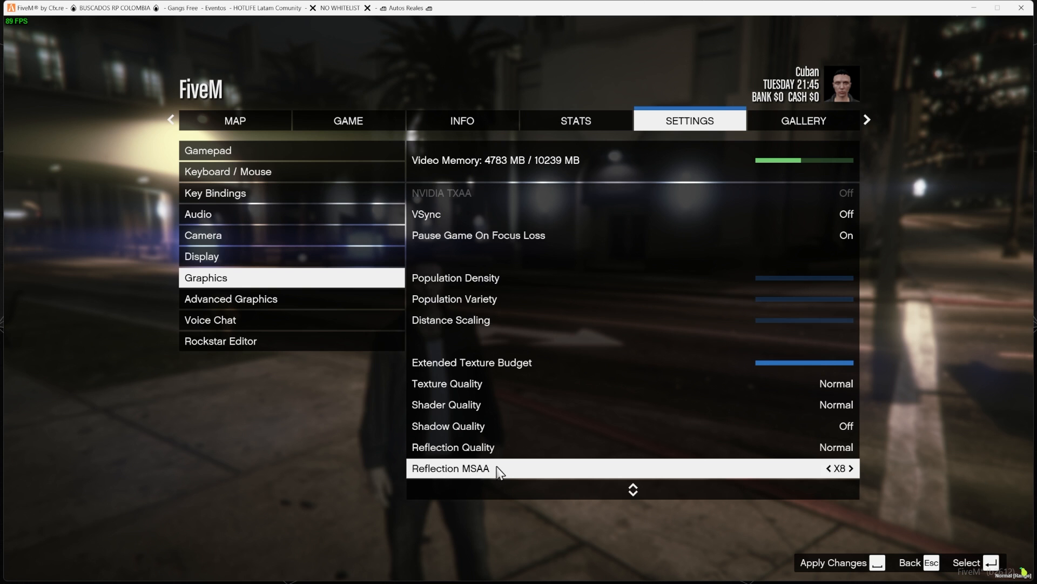
{"action": "scroll", "scroll_direction": "down", "scroll_amount": 3}
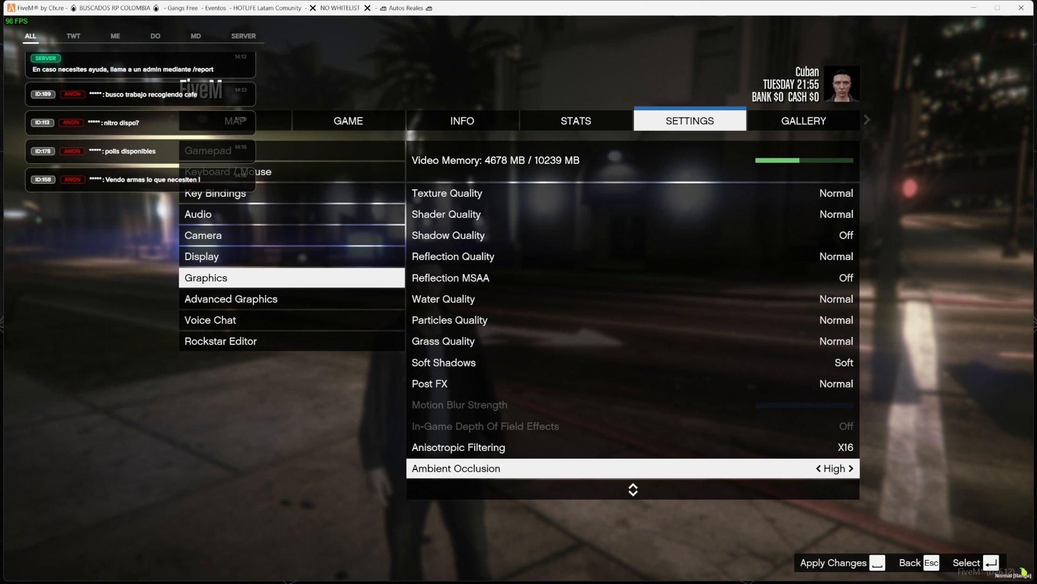
{"action": "scroll", "scroll_direction": "down", "scroll_amount": 3}
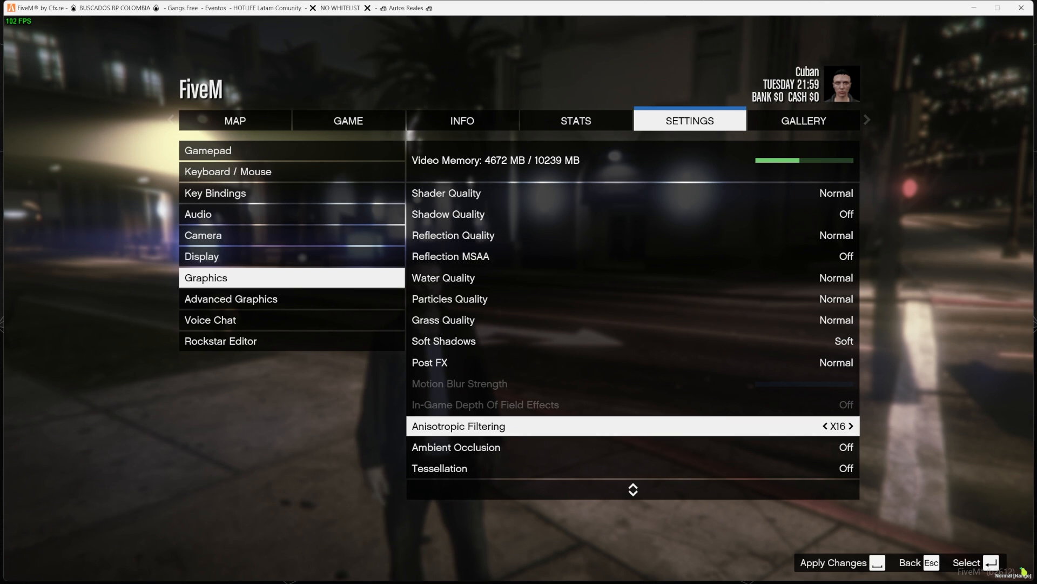
{"action": "scroll", "scroll_direction": "down", "scroll_amount": 3}
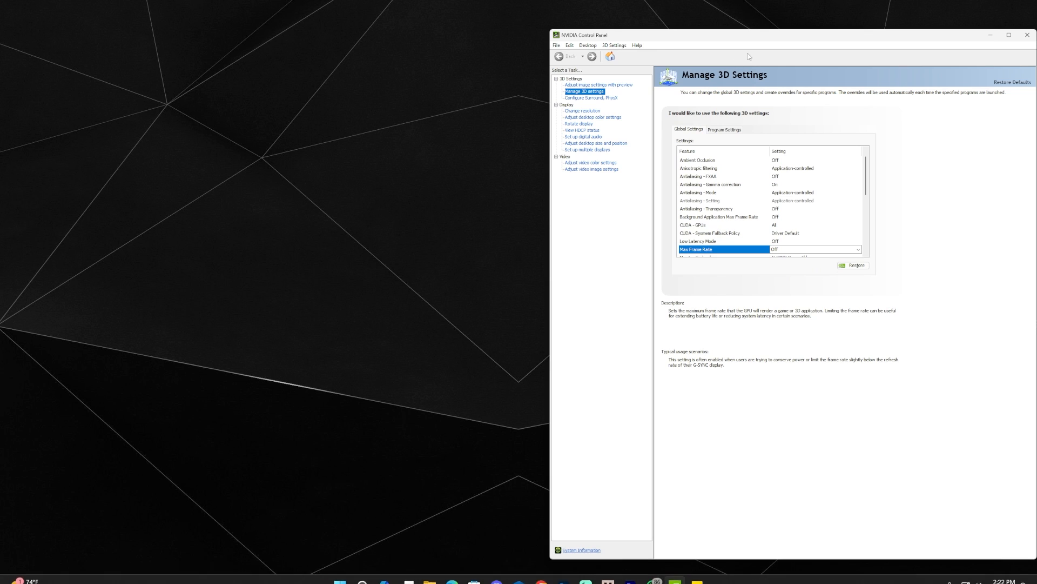
{"action": "mouse_move", "coordinate": [682, 38]}
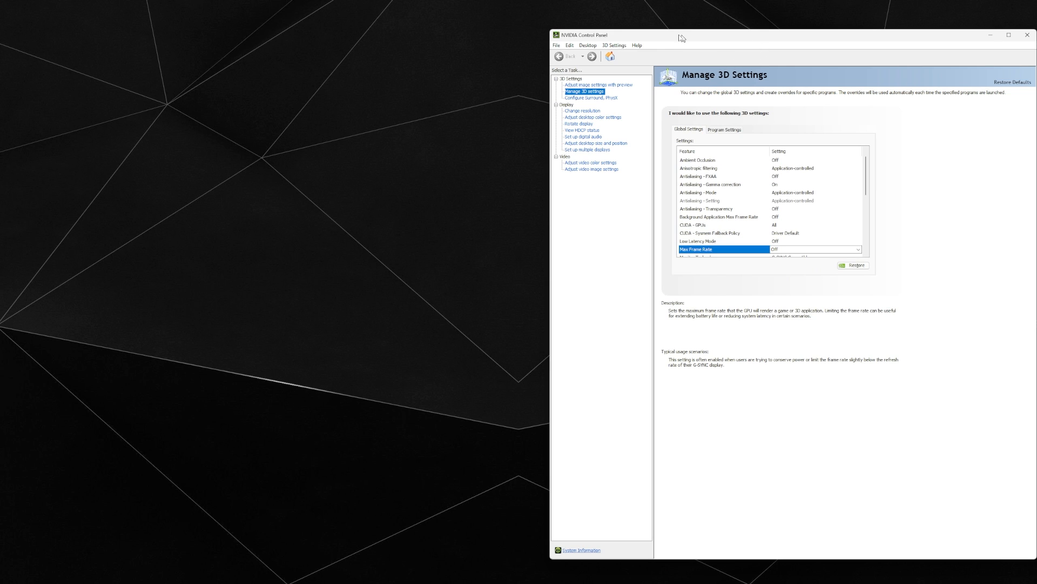
Step: Center the NVIDIA Control Panel window and set Global Max Frame Rate to 120 FPS
{"action": "left_click_drag", "start_coordinate": [681, 35], "coordinate": [477, 65]}
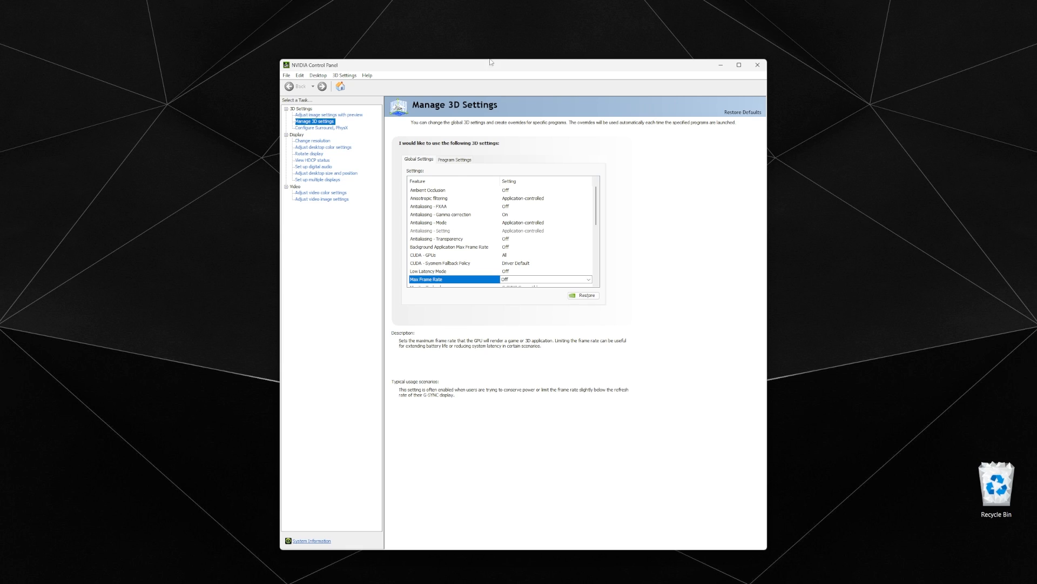
{"action": "mouse_move", "coordinate": [491, 63]}
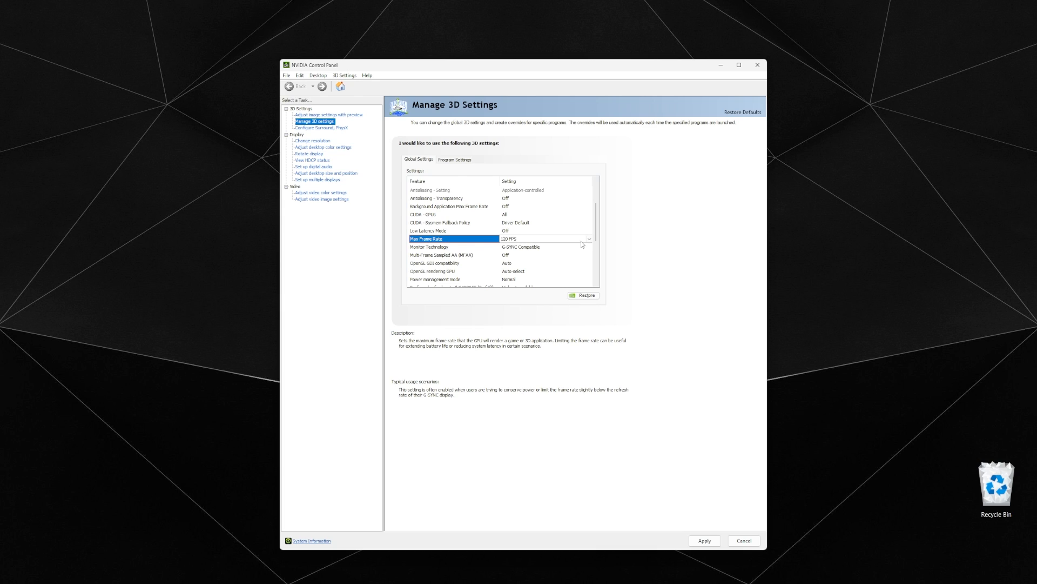
{"action": "mouse_move", "coordinate": [583, 243]}
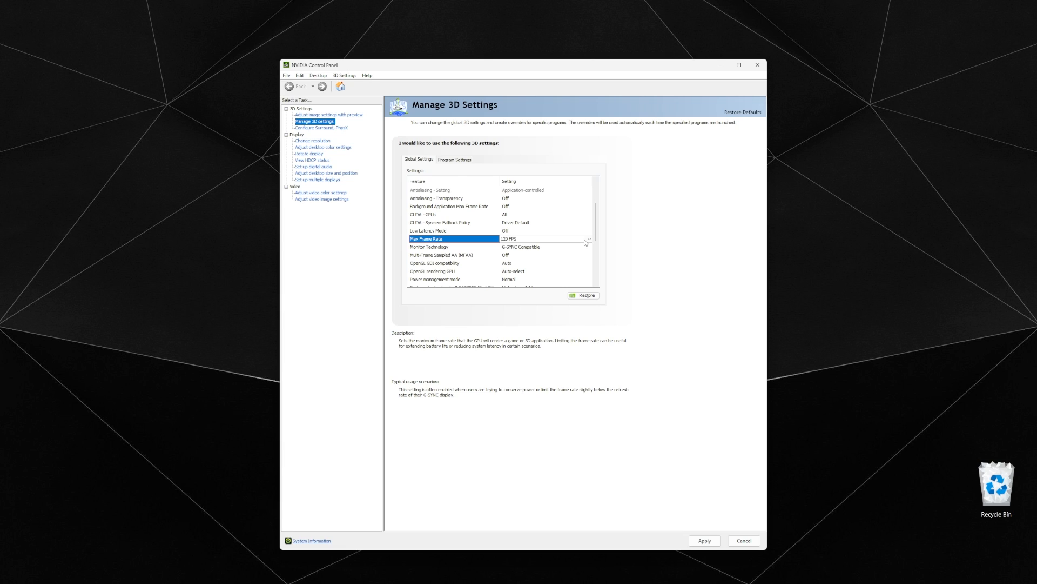
{"action": "left_click", "coordinate": [588, 239]}
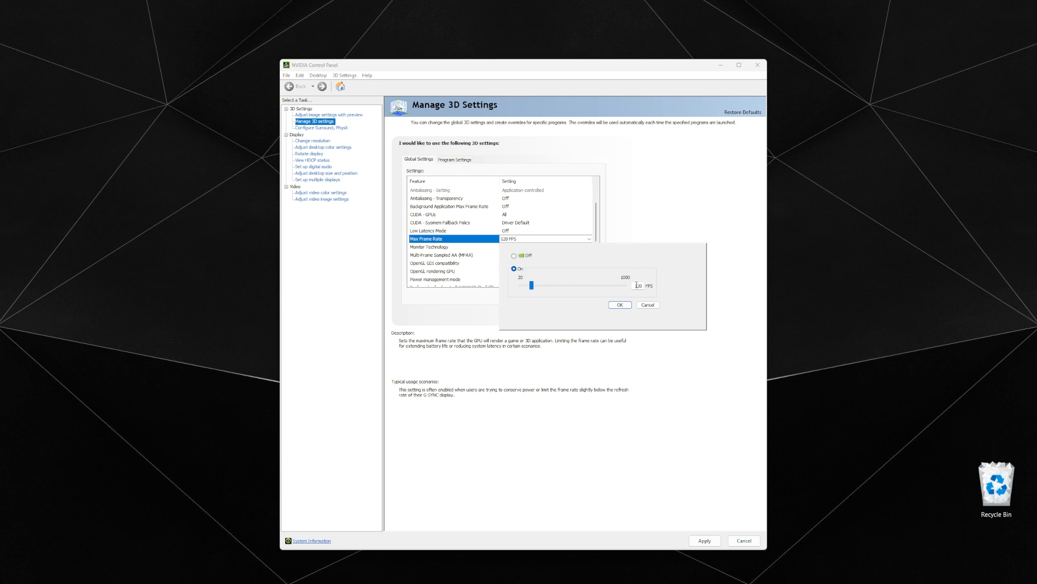
{"action": "left_click", "coordinate": [620, 305]}
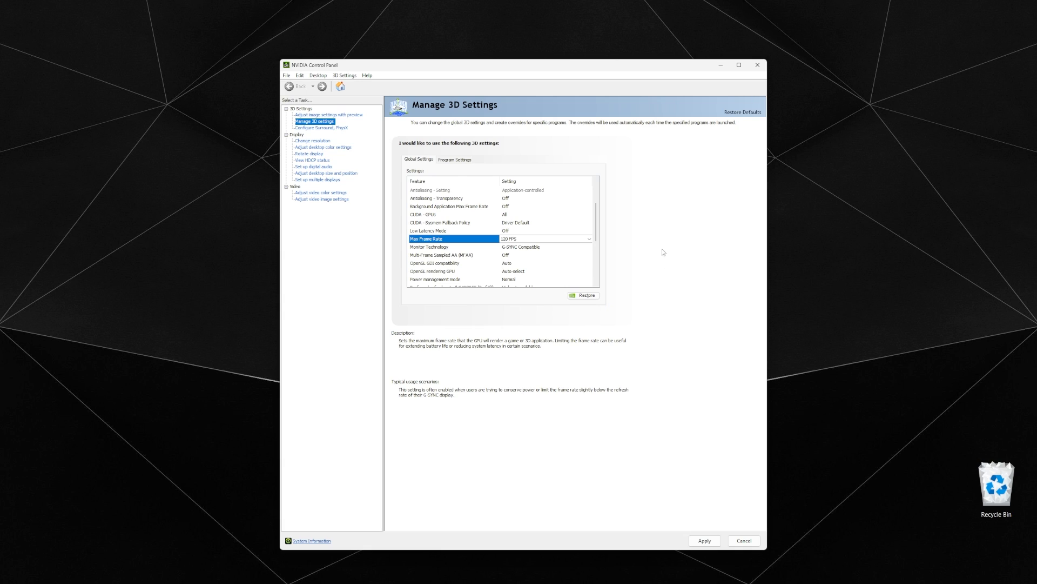
{"action": "mouse_move", "coordinate": [666, 251]}
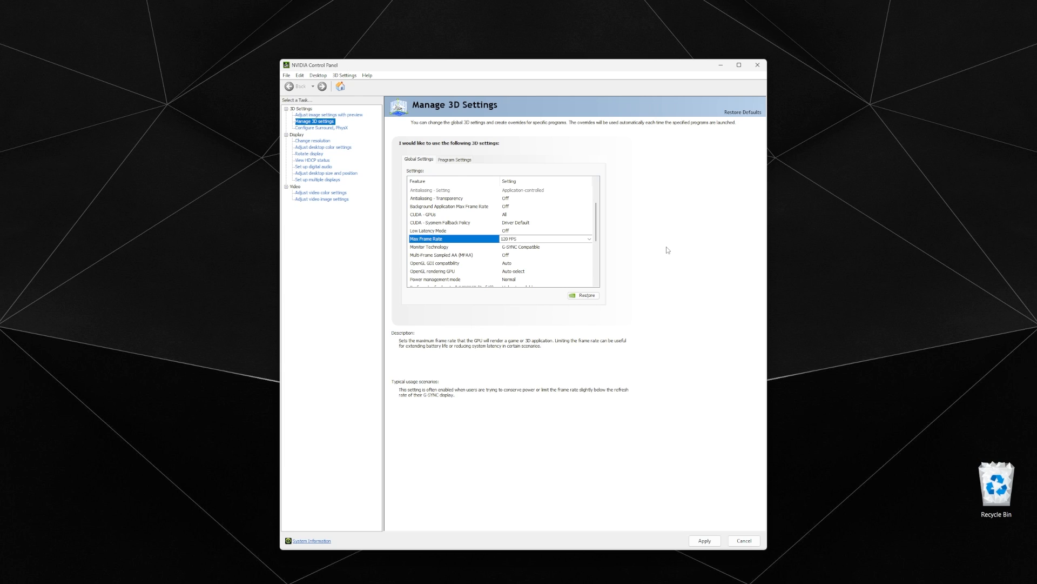
{"action": "mouse_move", "coordinate": [686, 227]}
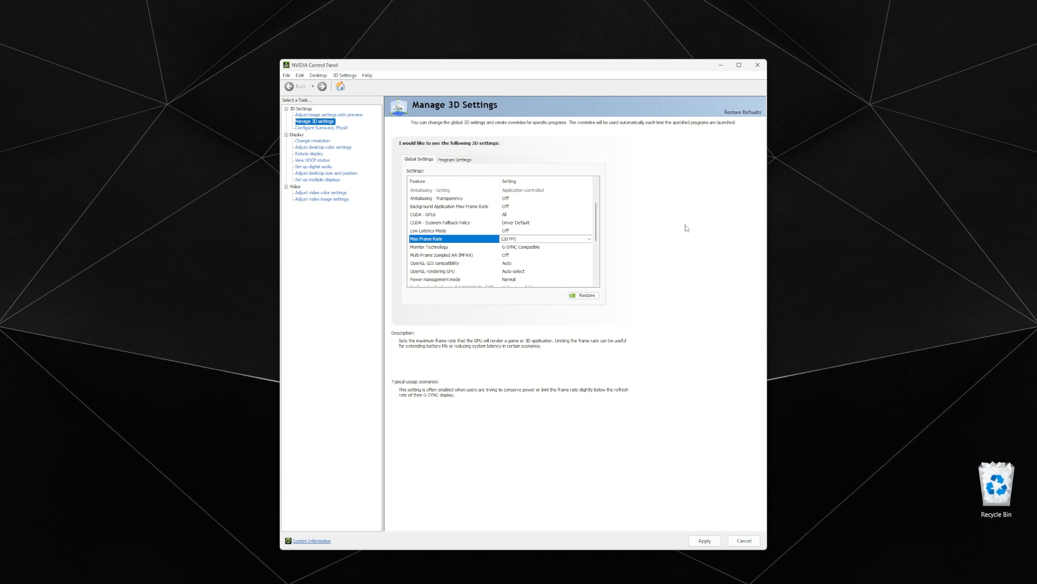
{"action": "mouse_move", "coordinate": [684, 229]}
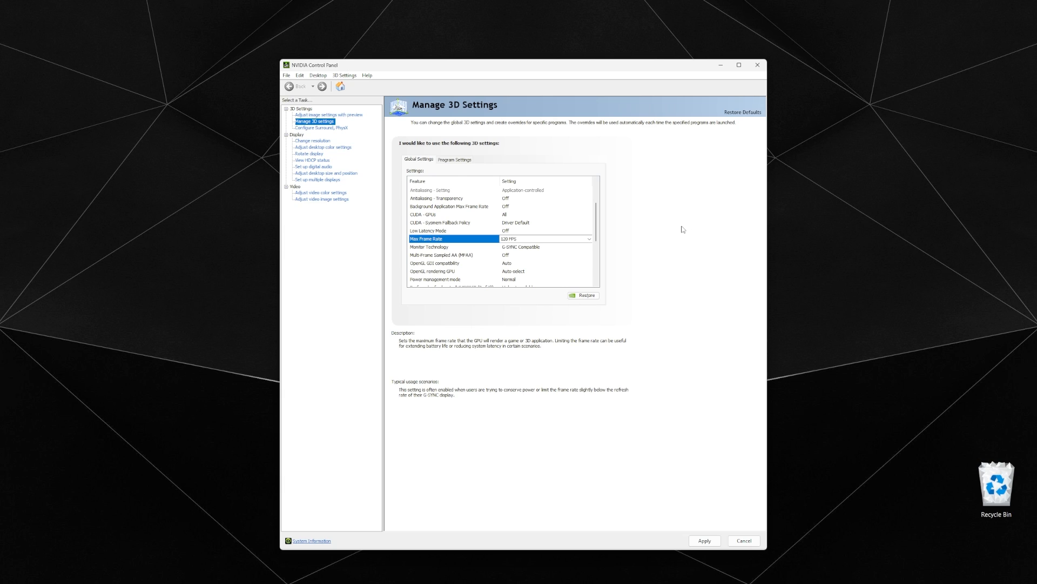
{"action": "mouse_move", "coordinate": [681, 231]}
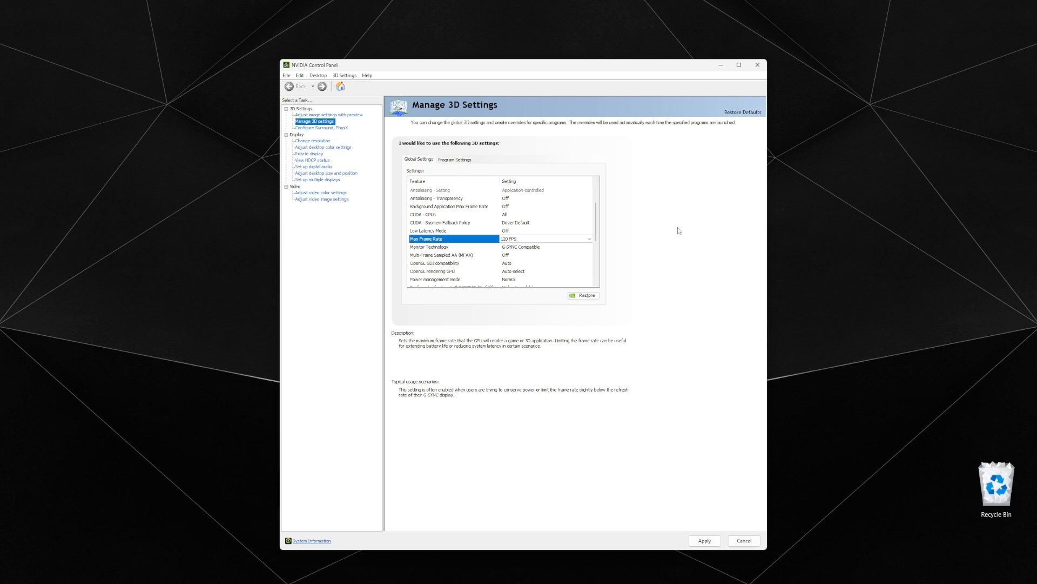
{"action": "mouse_move", "coordinate": [642, 240]}
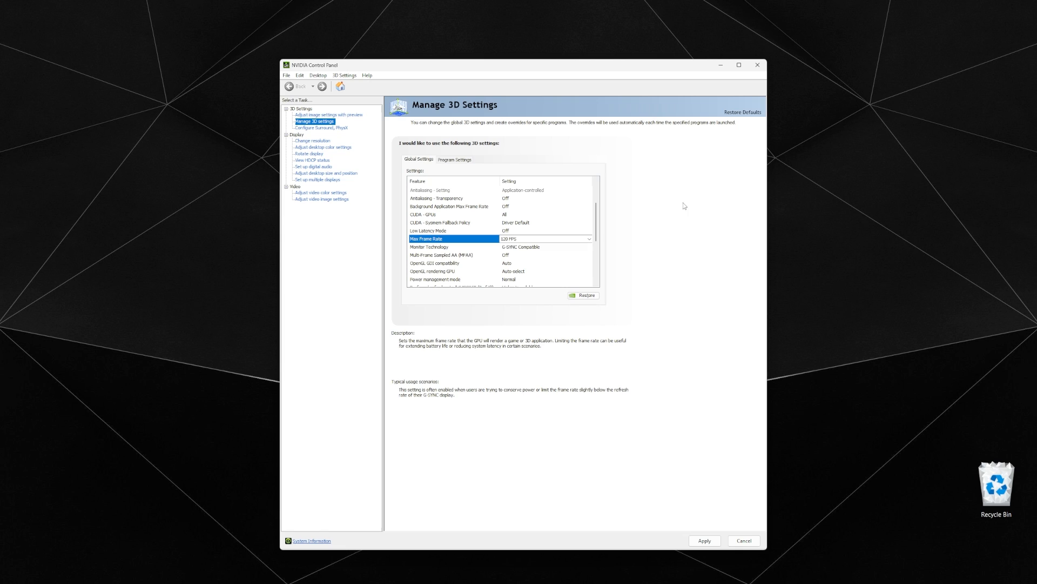
{"action": "mouse_move", "coordinate": [678, 218]}
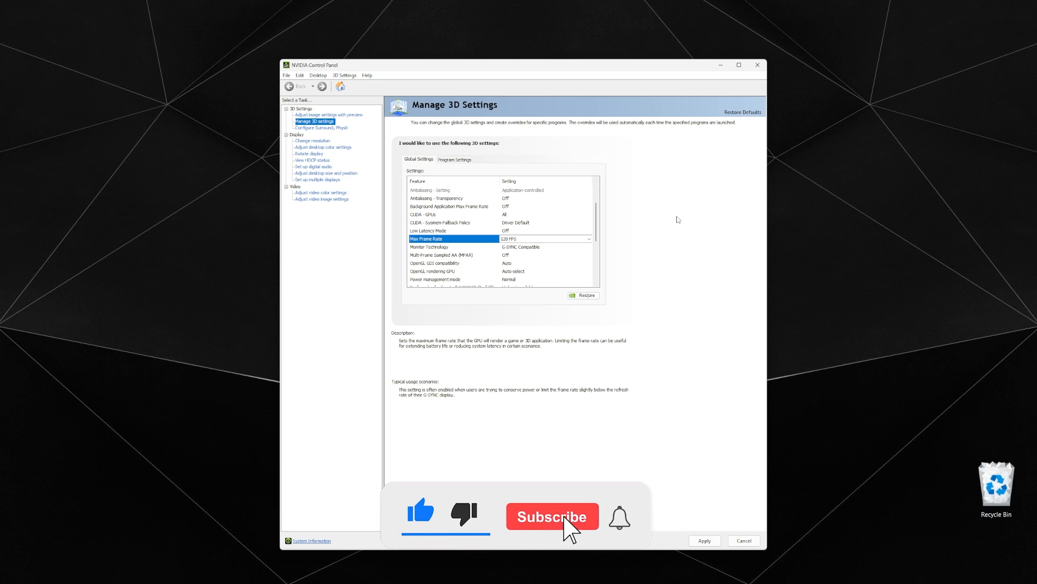
{"action": "left_click", "coordinate": [552, 516]}
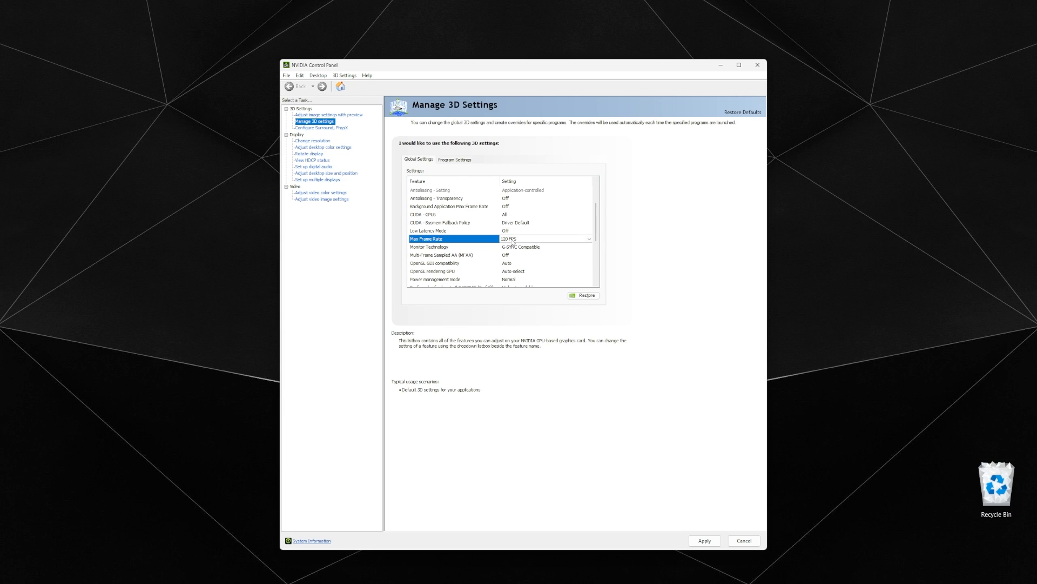
{"action": "left_click", "coordinate": [426, 239]}
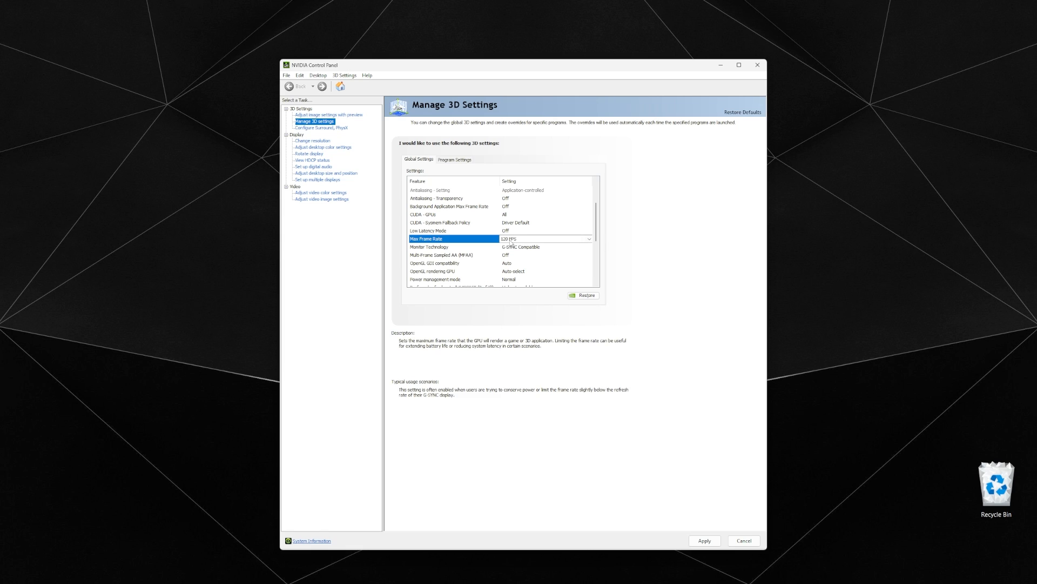
{"action": "mouse_move", "coordinate": [511, 242]}
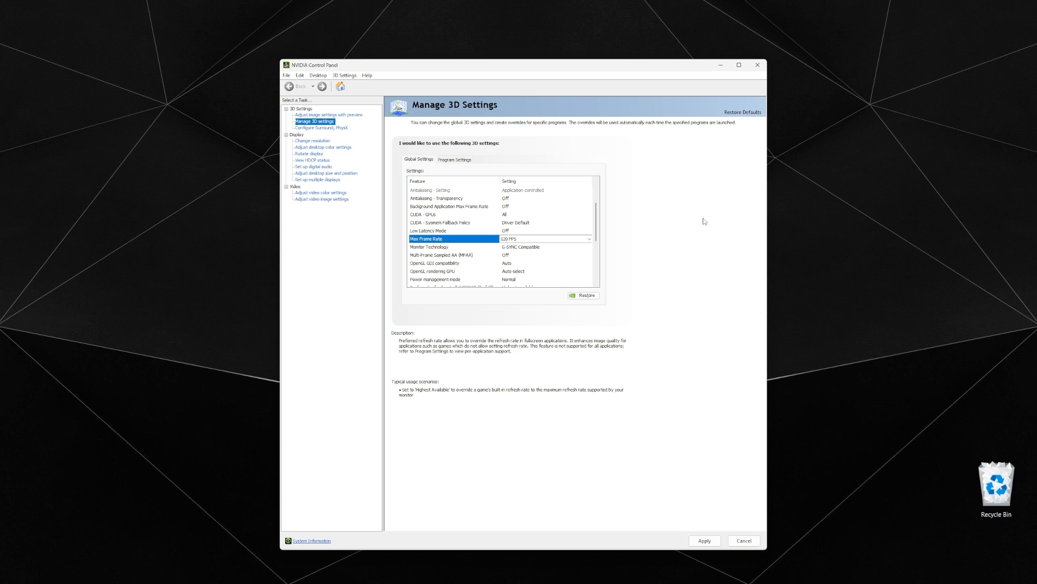
{"action": "mouse_move", "coordinate": [708, 159]}
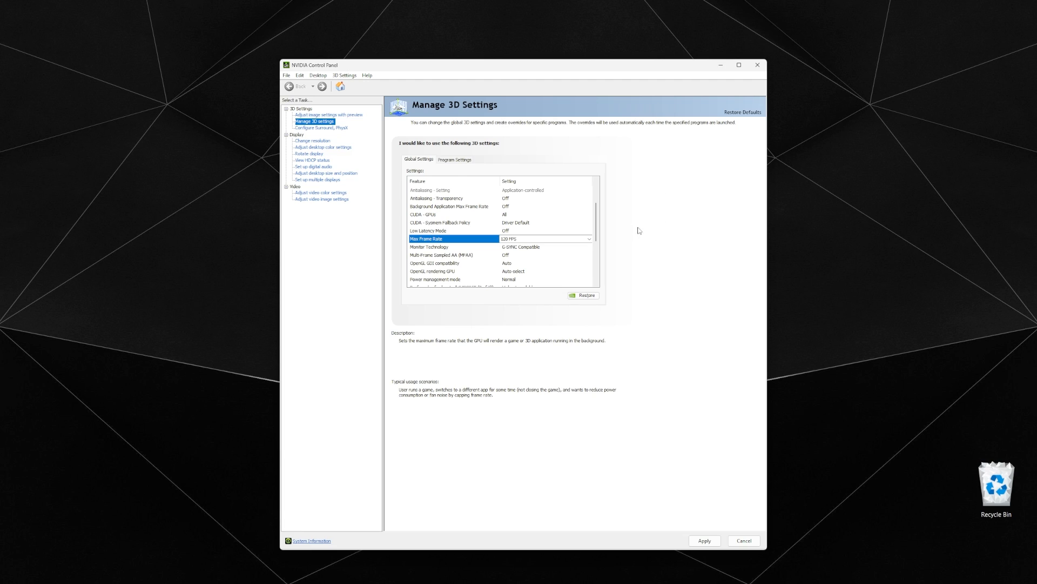
{"action": "mouse_move", "coordinate": [631, 365]}
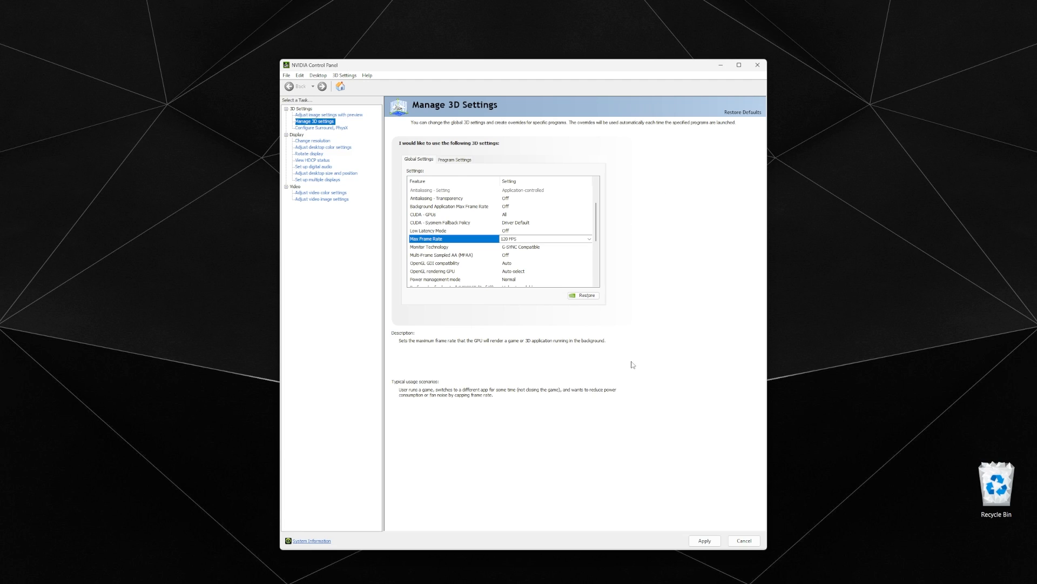